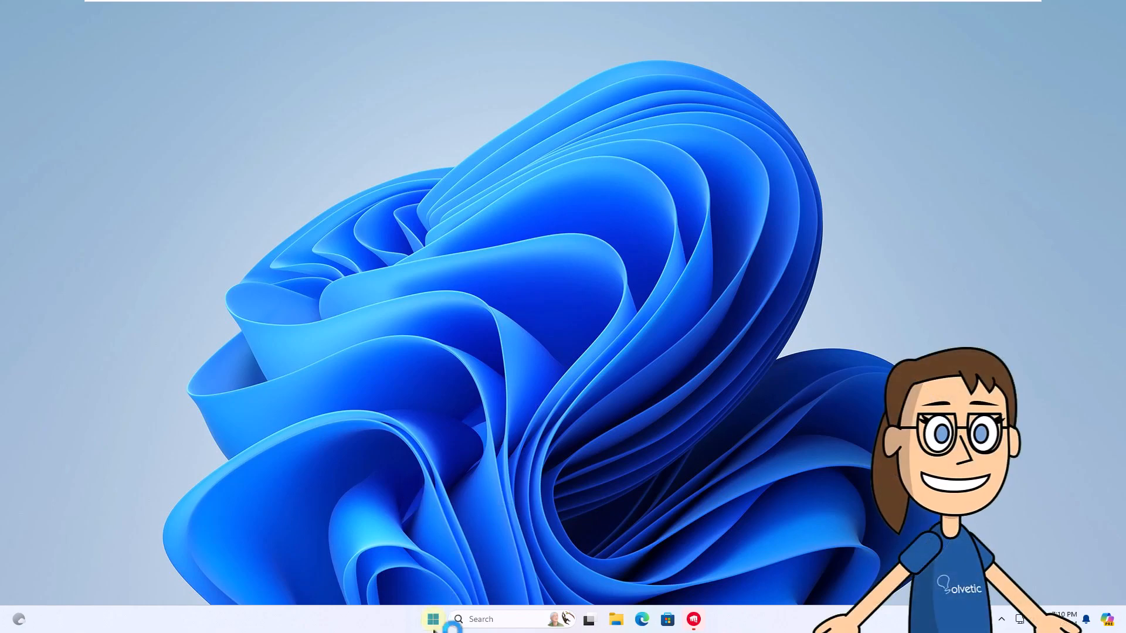
Step: End the Riot Client process in Task Manager and return to the desktop
right_click(433, 620)
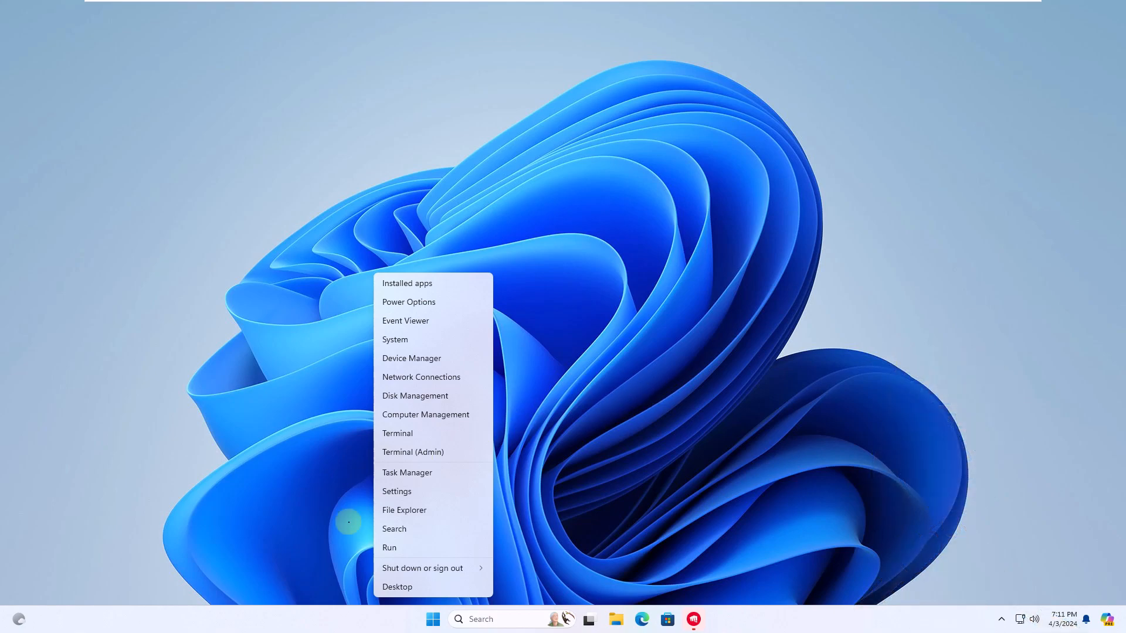
mouse_move(407, 473)
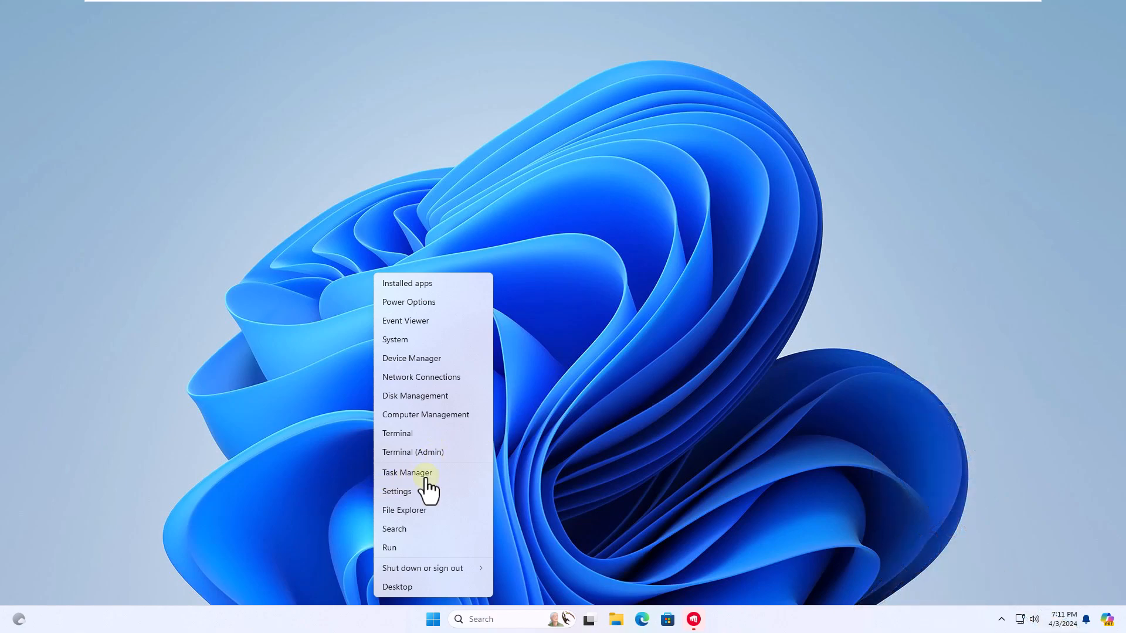
mouse_move(431, 483)
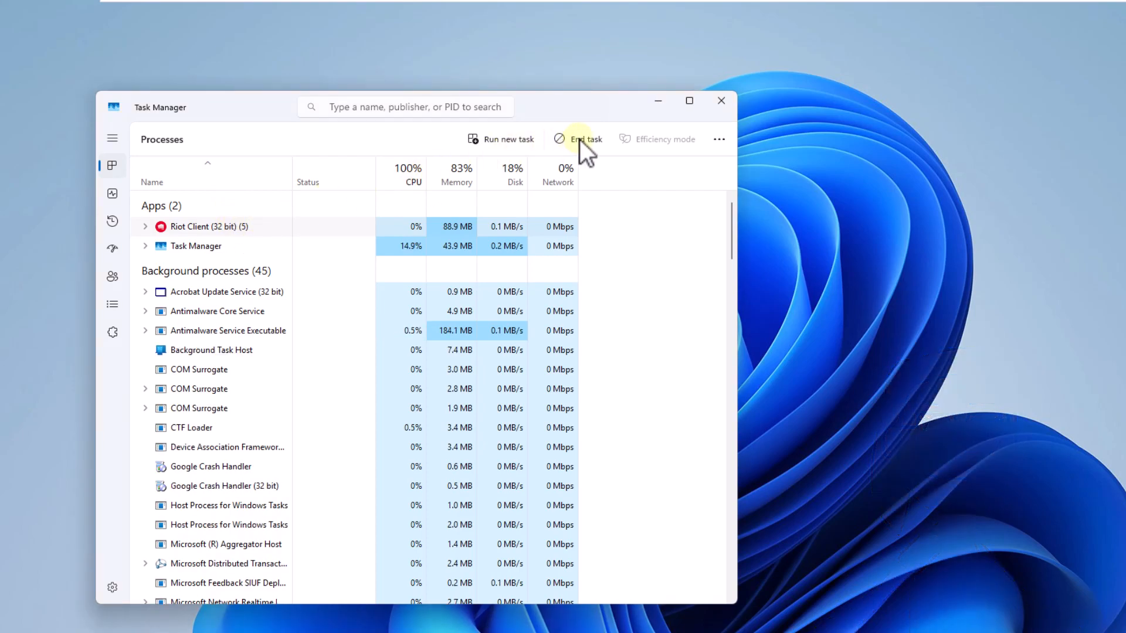
mouse_move(587, 140)
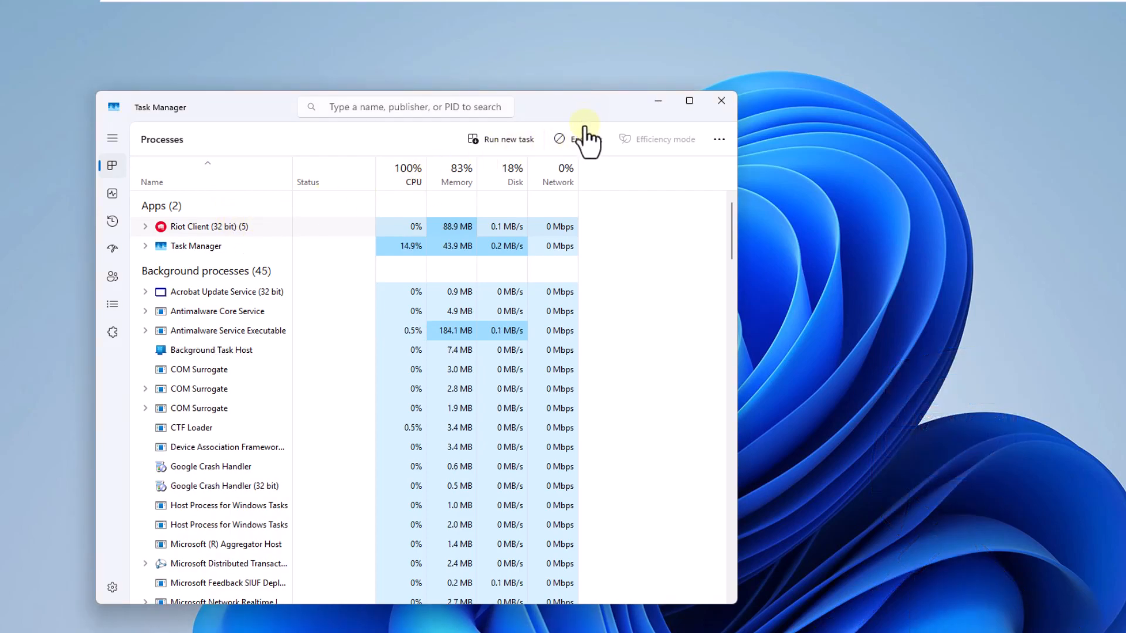
mouse_move(585, 139)
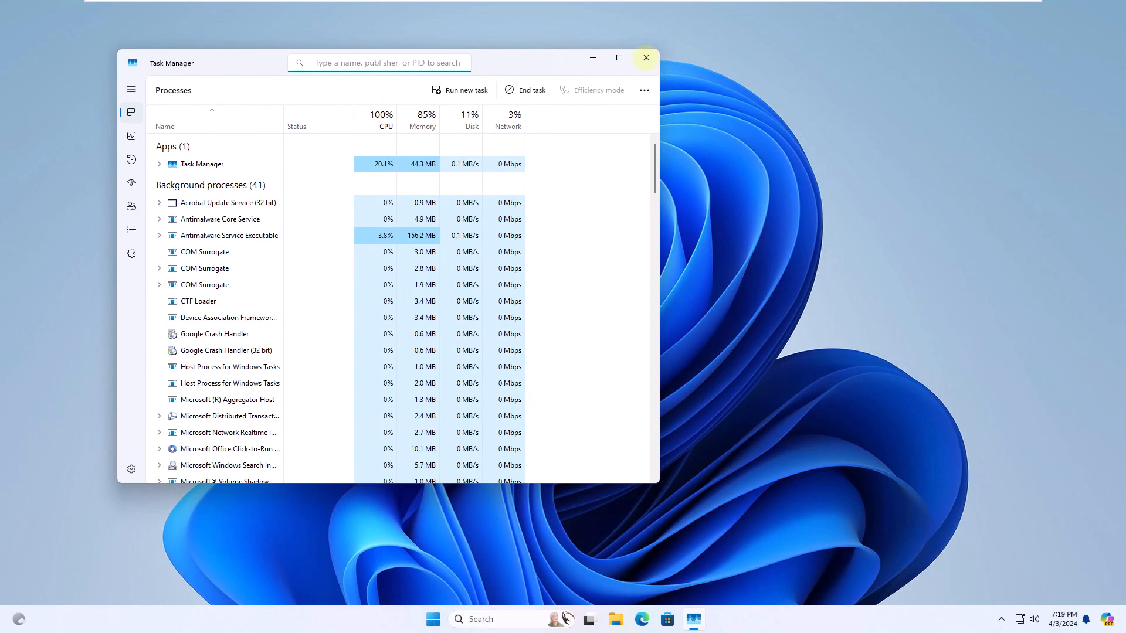
left_click(644, 57)
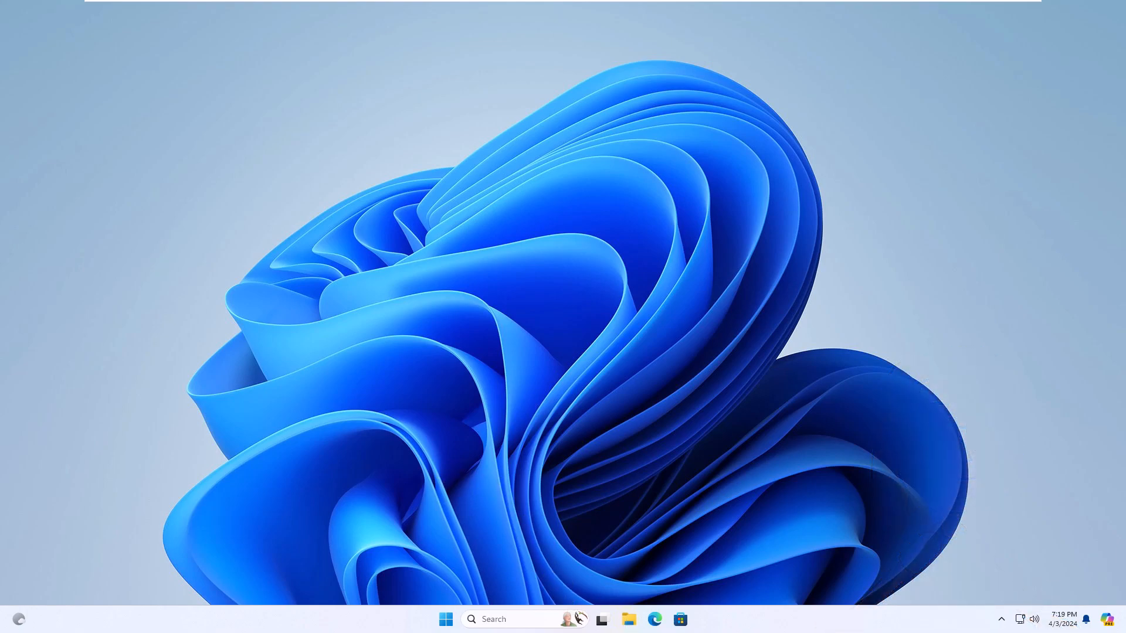
Step: Navigate to VALORANT\live\ShooterGame\Binaries\Win64 and select VALORANT-Win64-Shipping
left_click(627, 619)
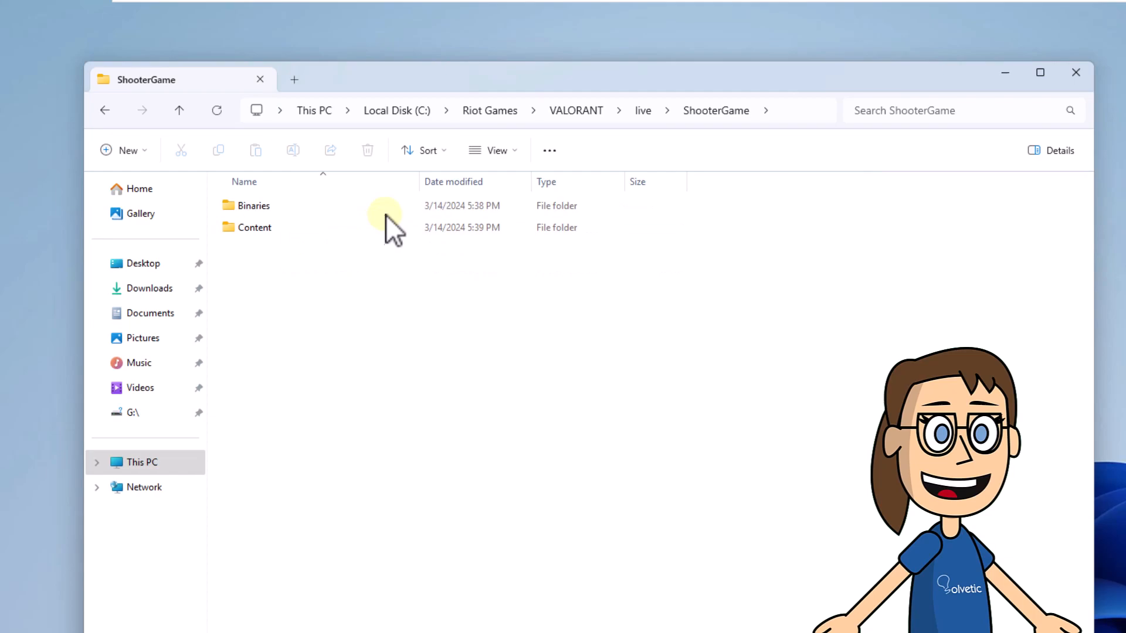
double_click(253, 205)
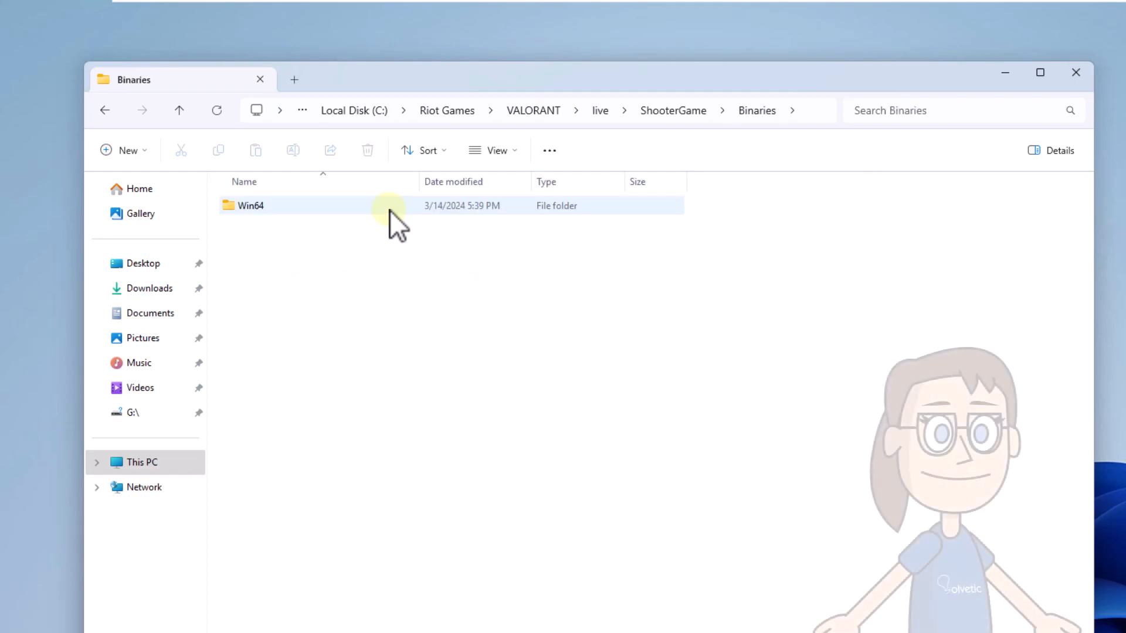
double_click(251, 205)
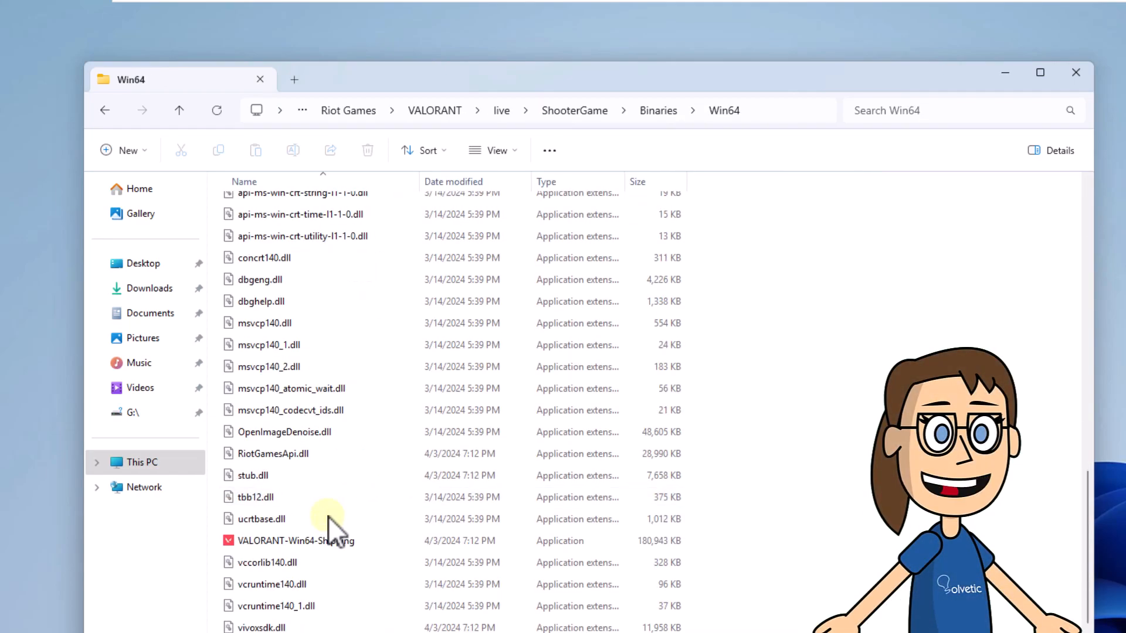
left_click(295, 539)
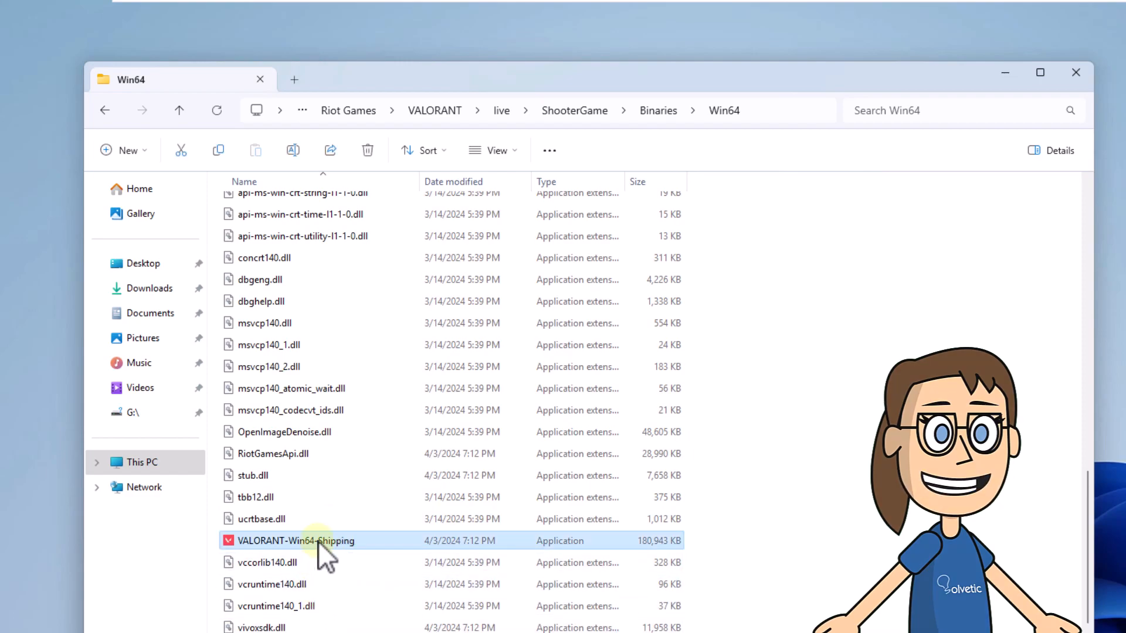
Step: Tick Disable fullscreen optimizations in VALORANT-Win64-Shipping's Compatibility properties and close Explorer
right_click(296, 541)
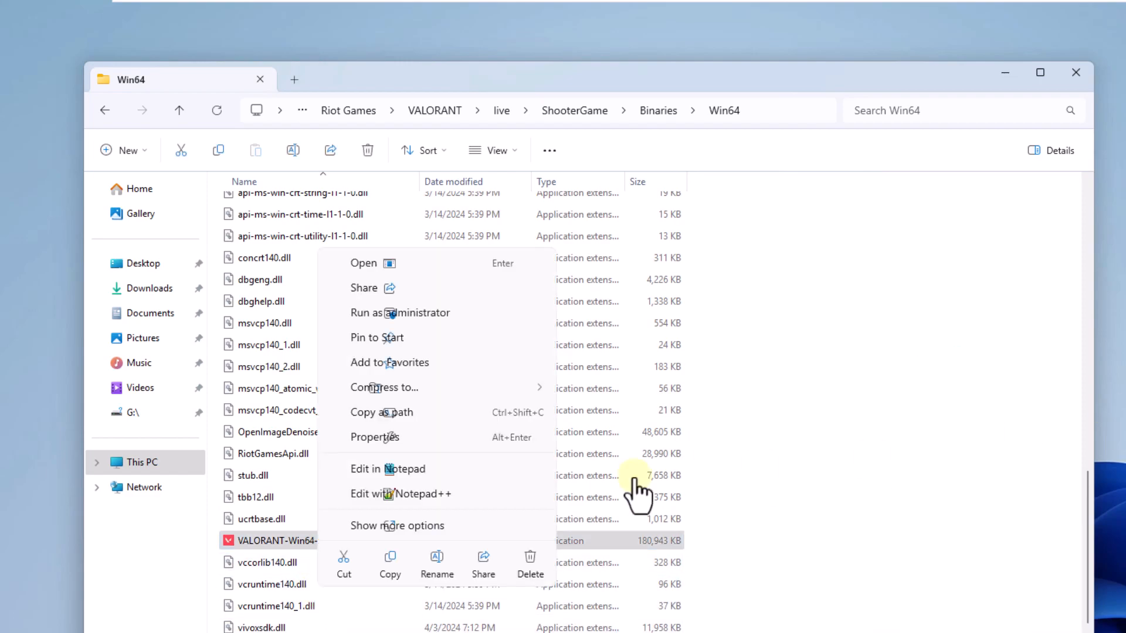
mouse_move(504, 436)
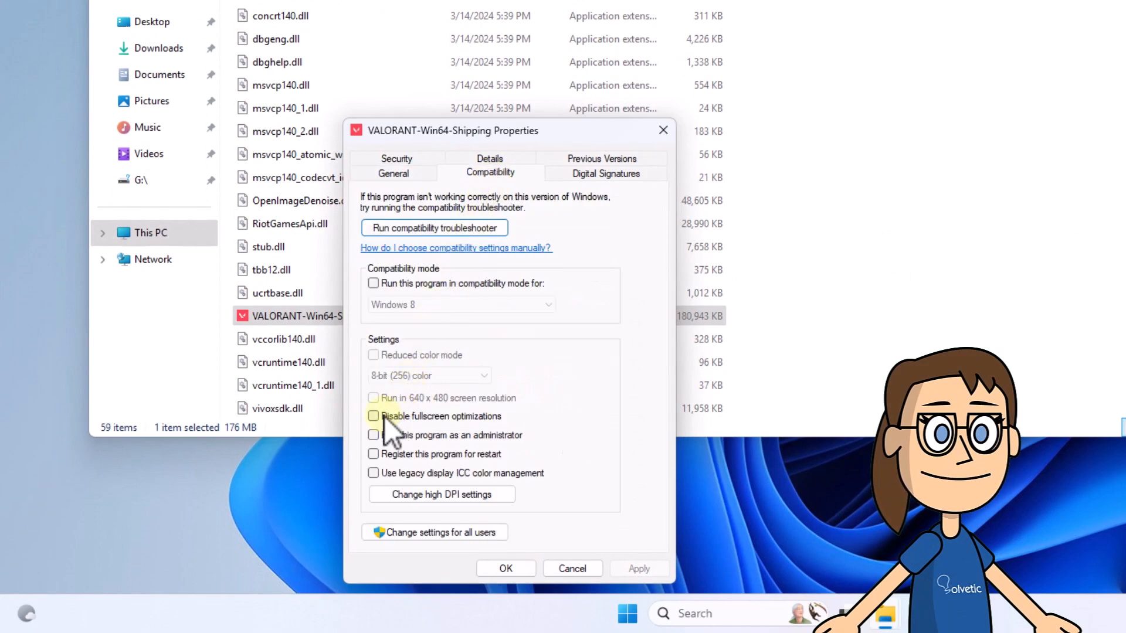
left_click(373, 416)
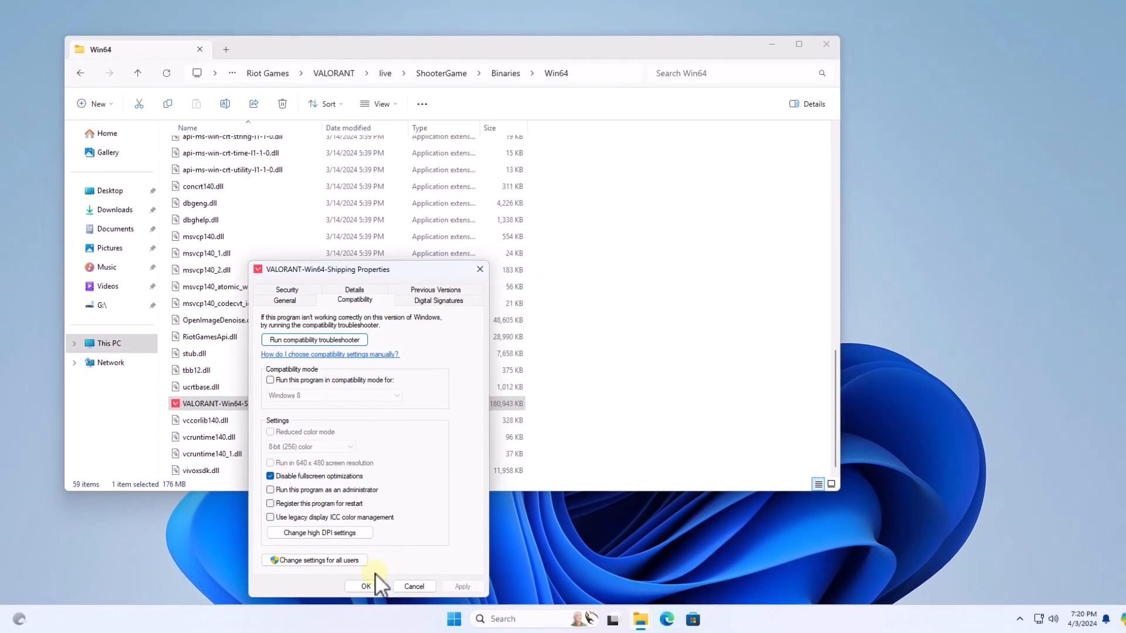
left_click(366, 587)
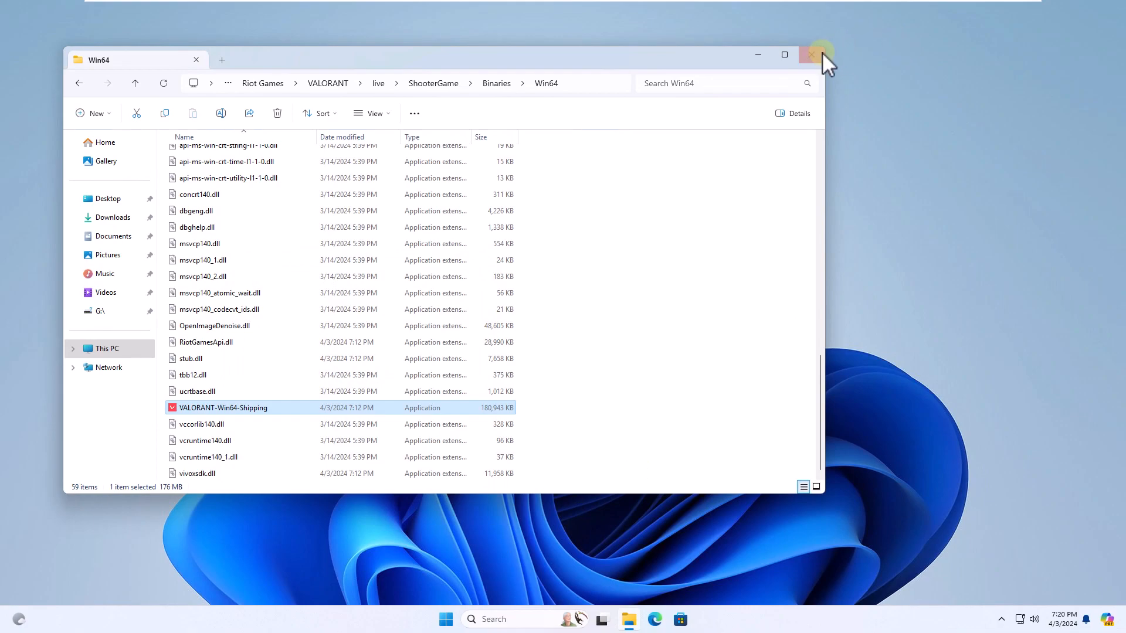
left_click(812, 56)
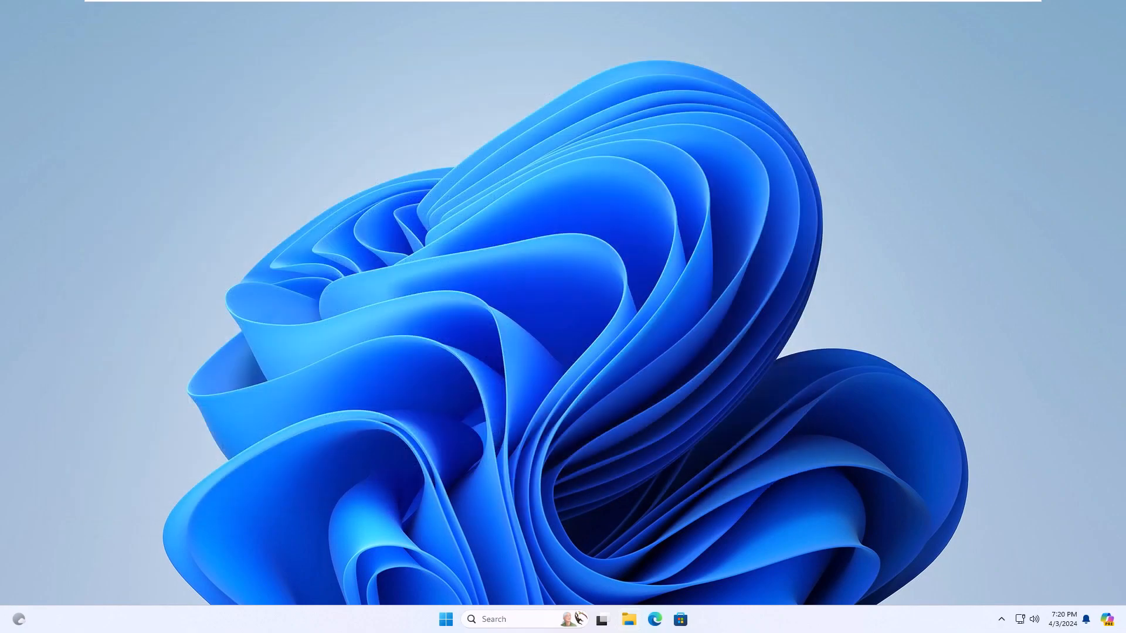
Step: Start the vgc service from its properties in Services and close the window
left_click(510, 619)
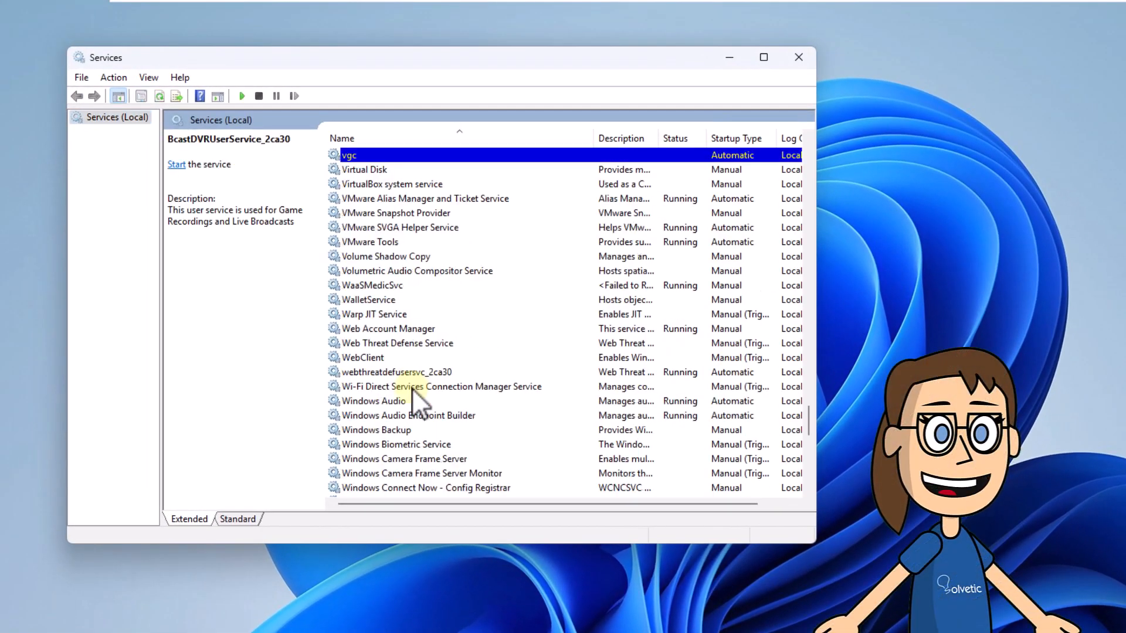
scroll("up", 3)
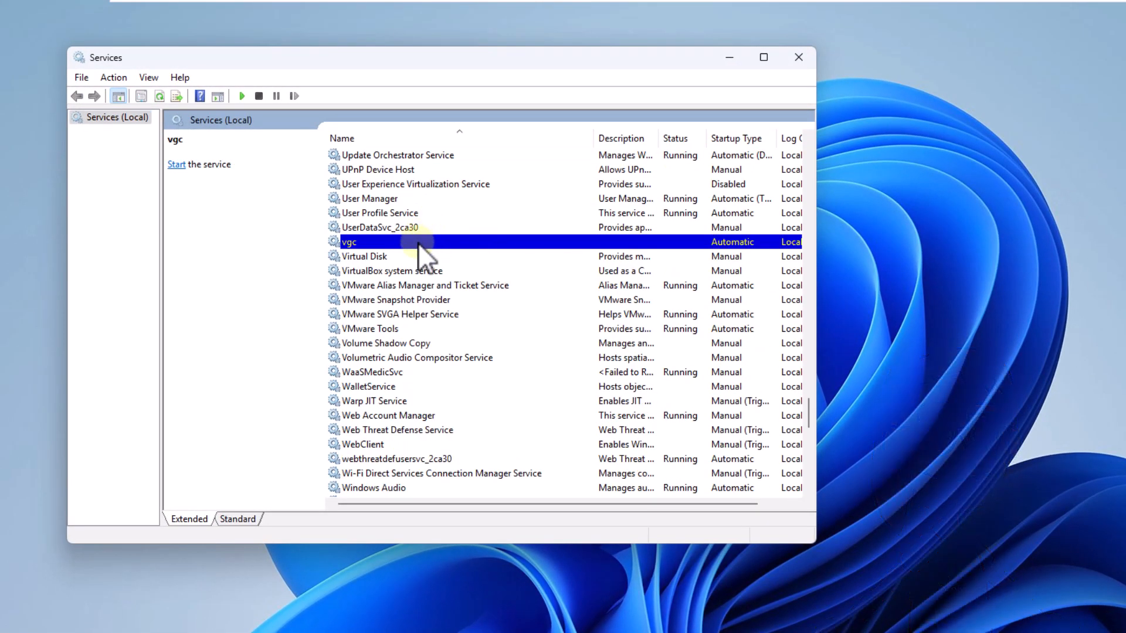
double_click(348, 241)
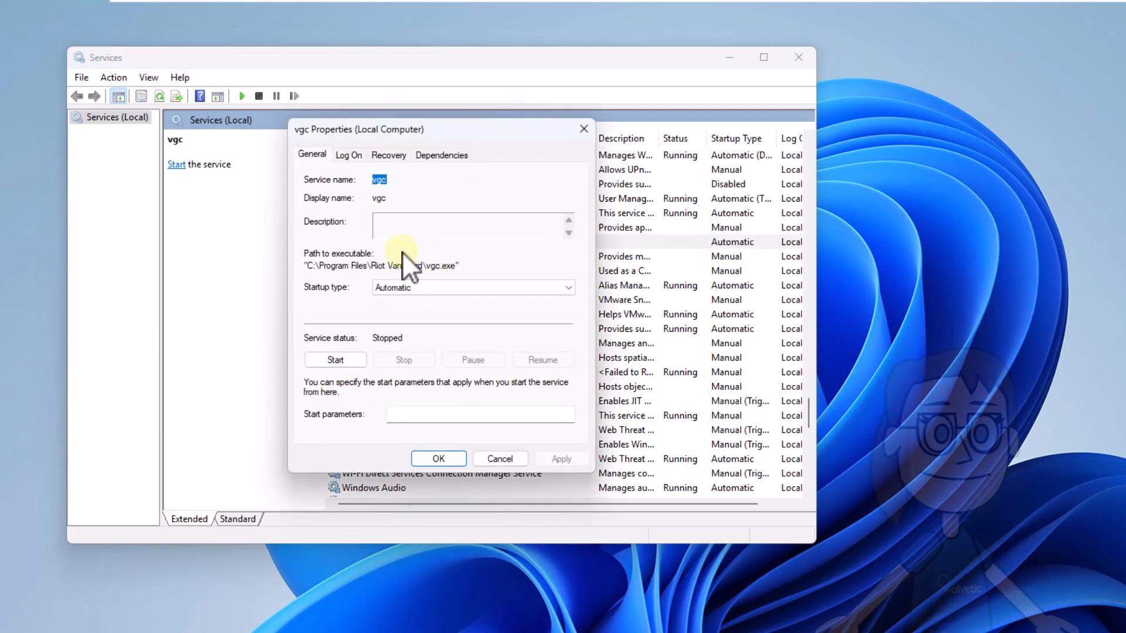
mouse_move(453, 312)
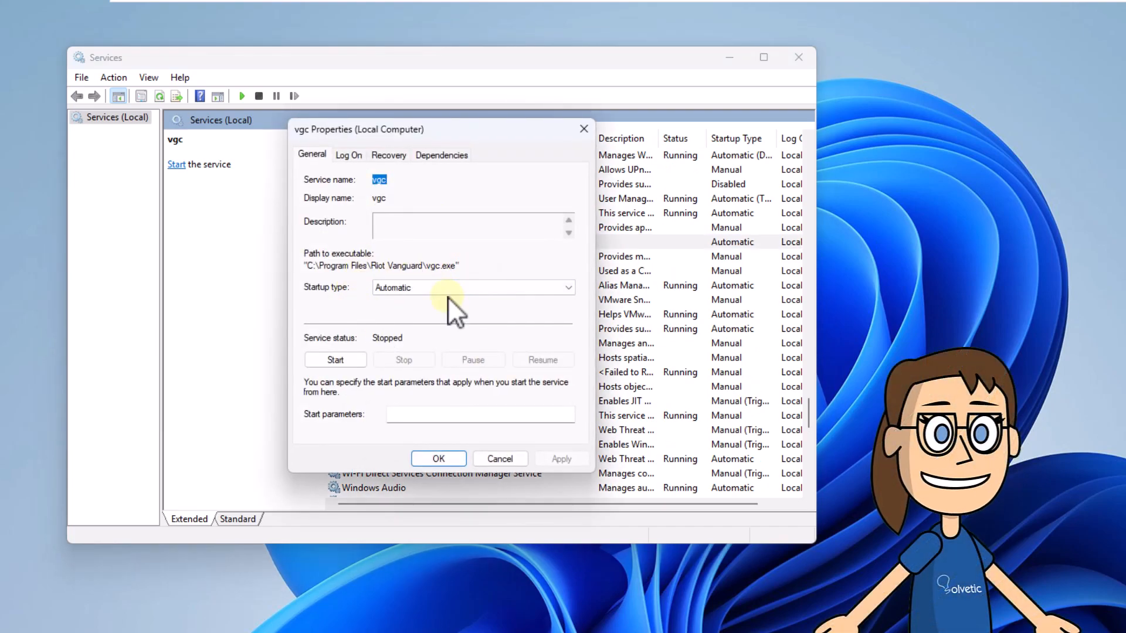
left_click(334, 360)
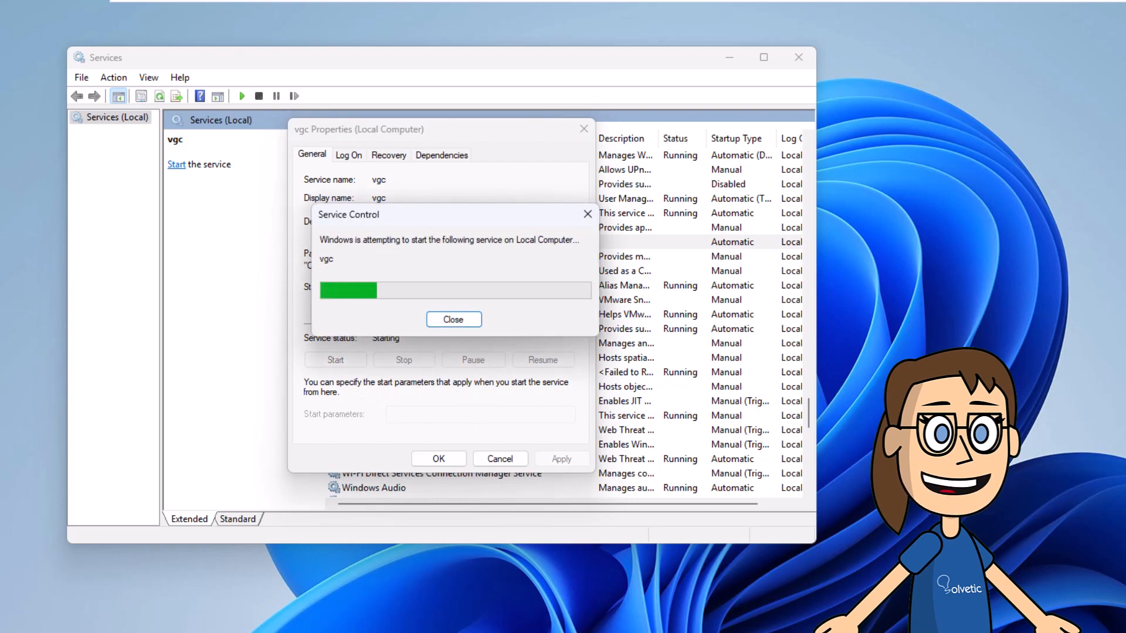
left_click(453, 319)
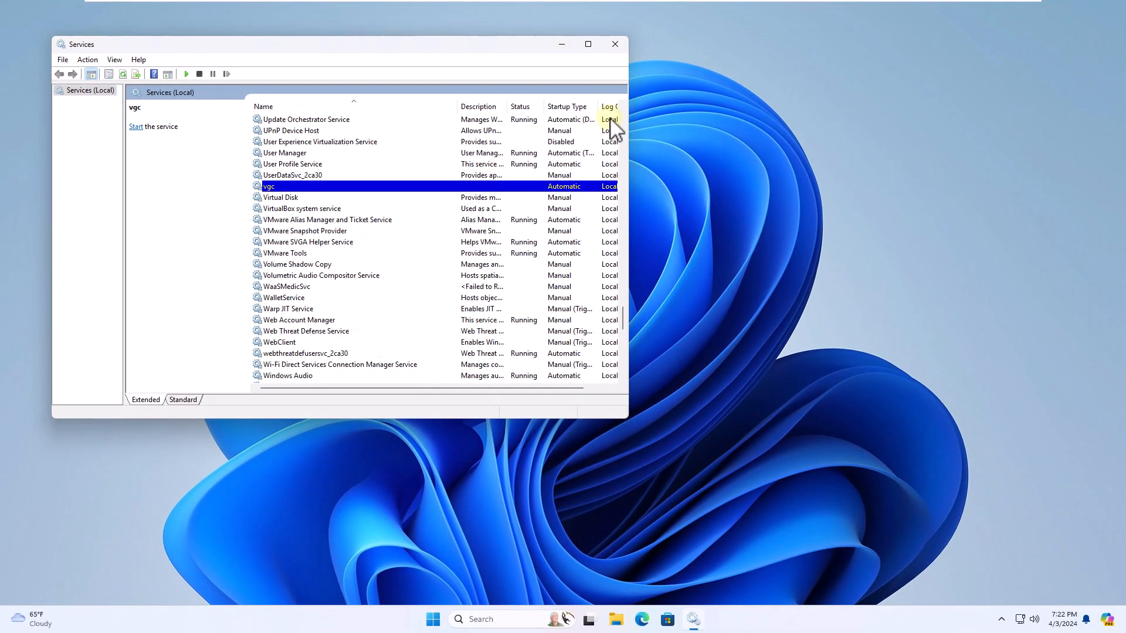
left_click(613, 44)
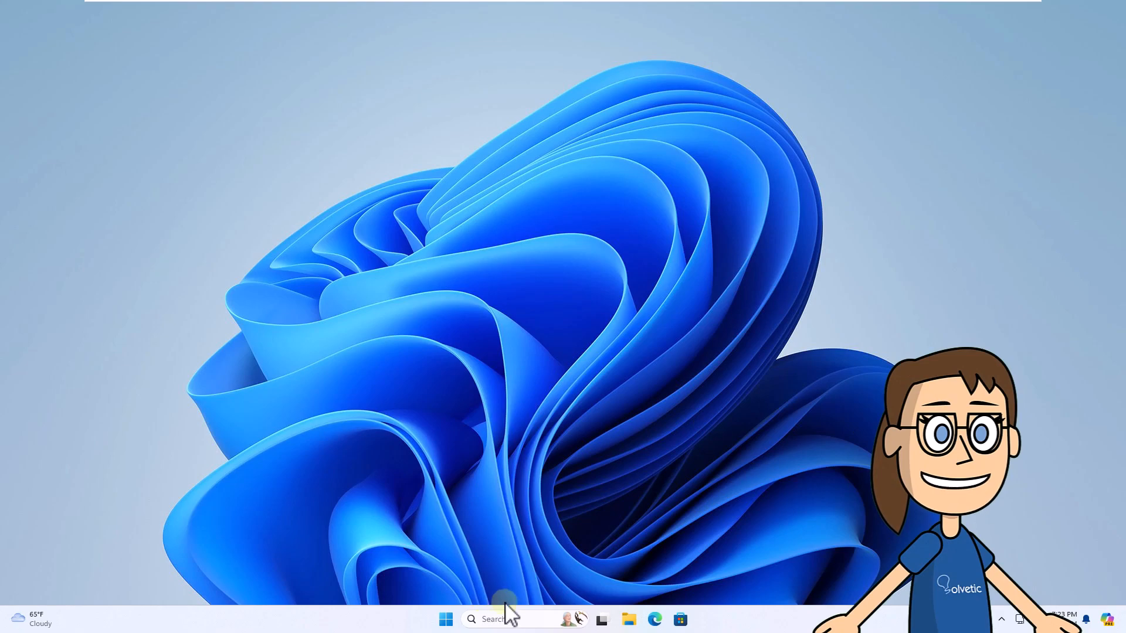
left_click(510, 619)
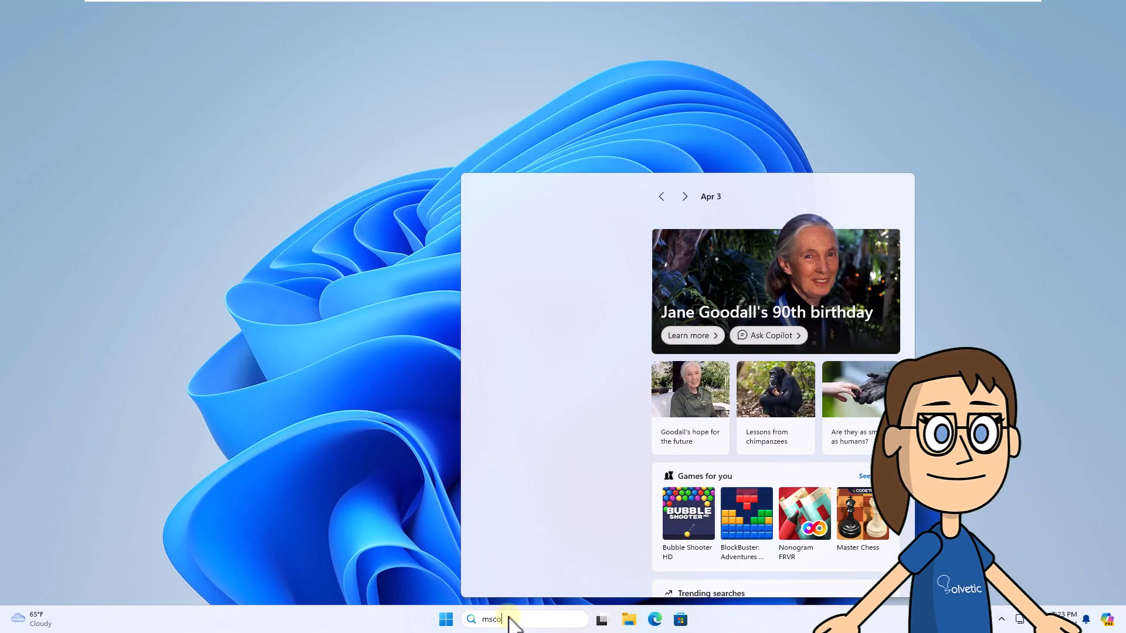
type("nfig")
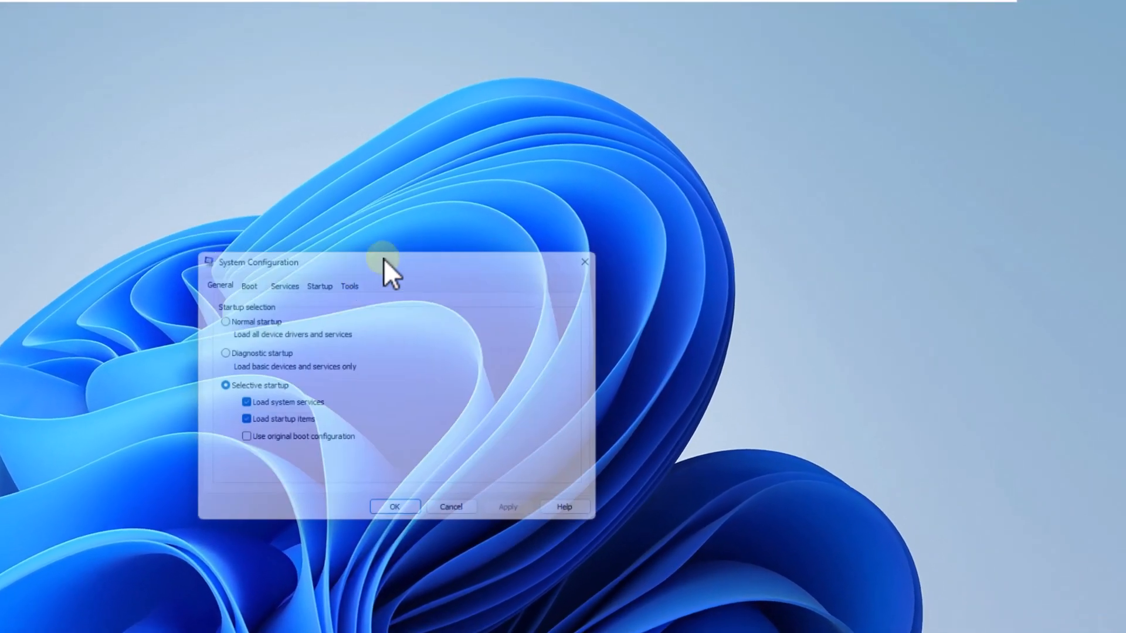
left_click(284, 286)
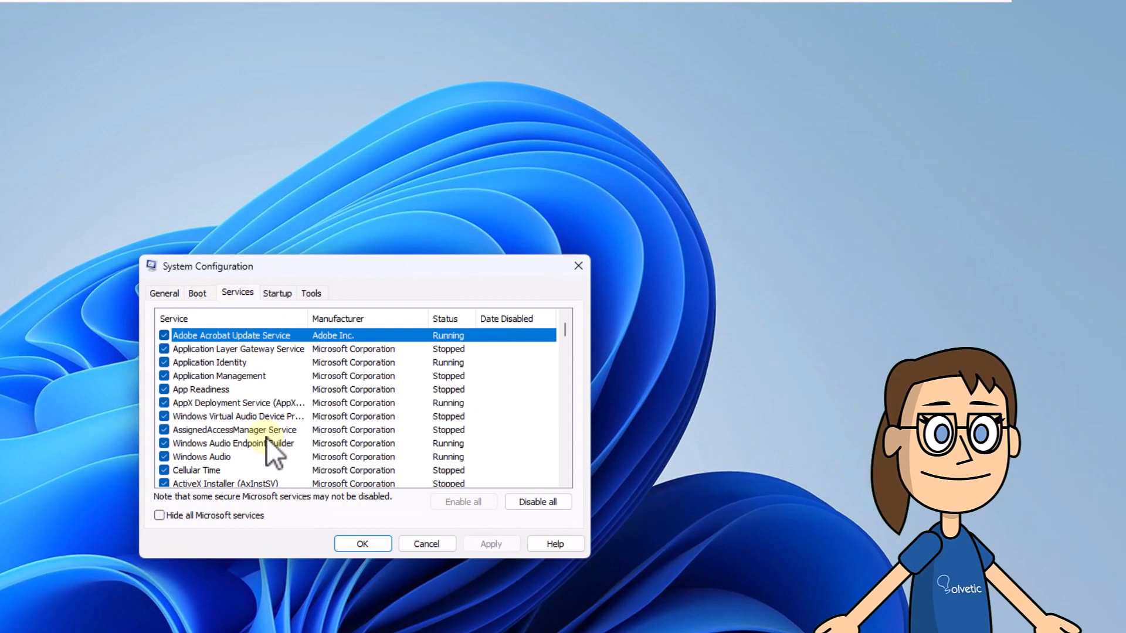
scroll("down", 3)
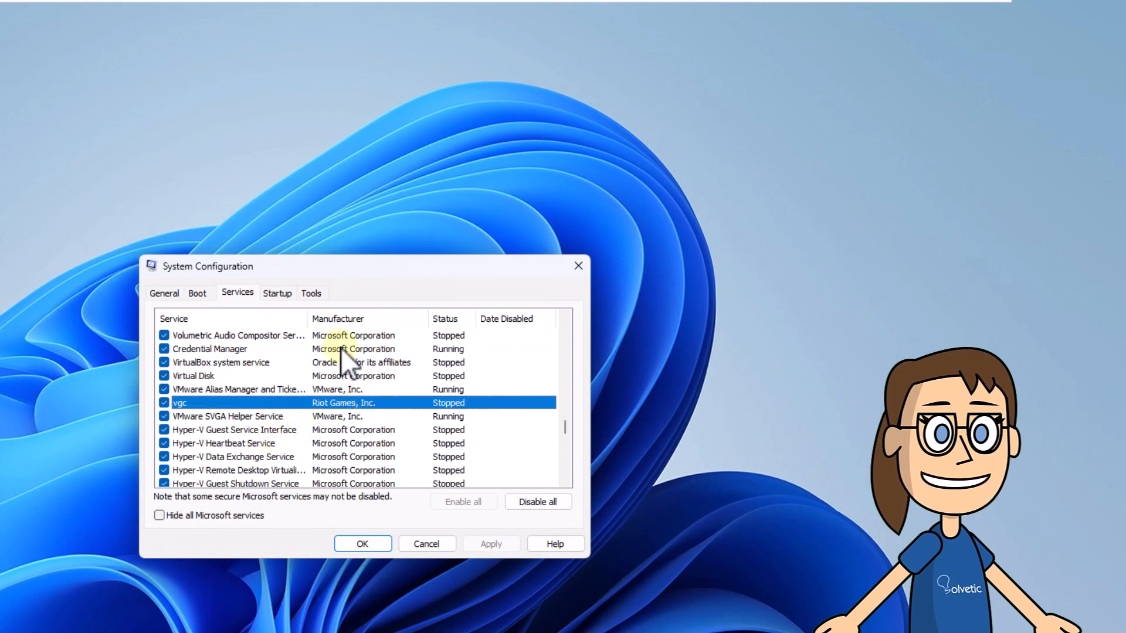
mouse_move(390, 437)
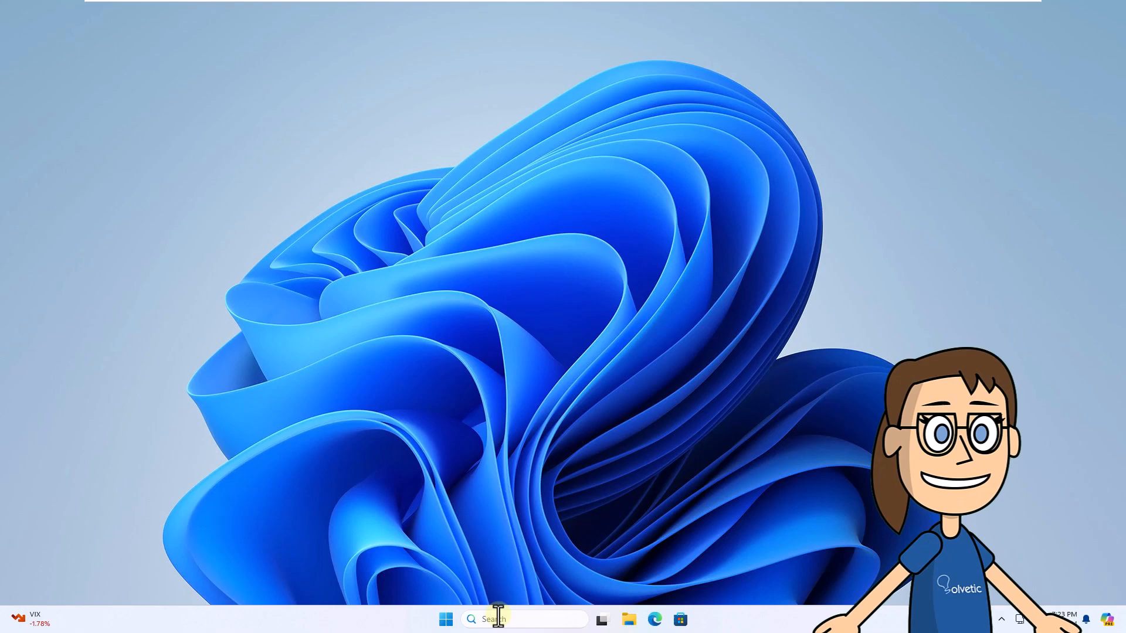
Step: Navigate via %appdata% into Local\Riot Games\Riot Client\Data
type("%appda")
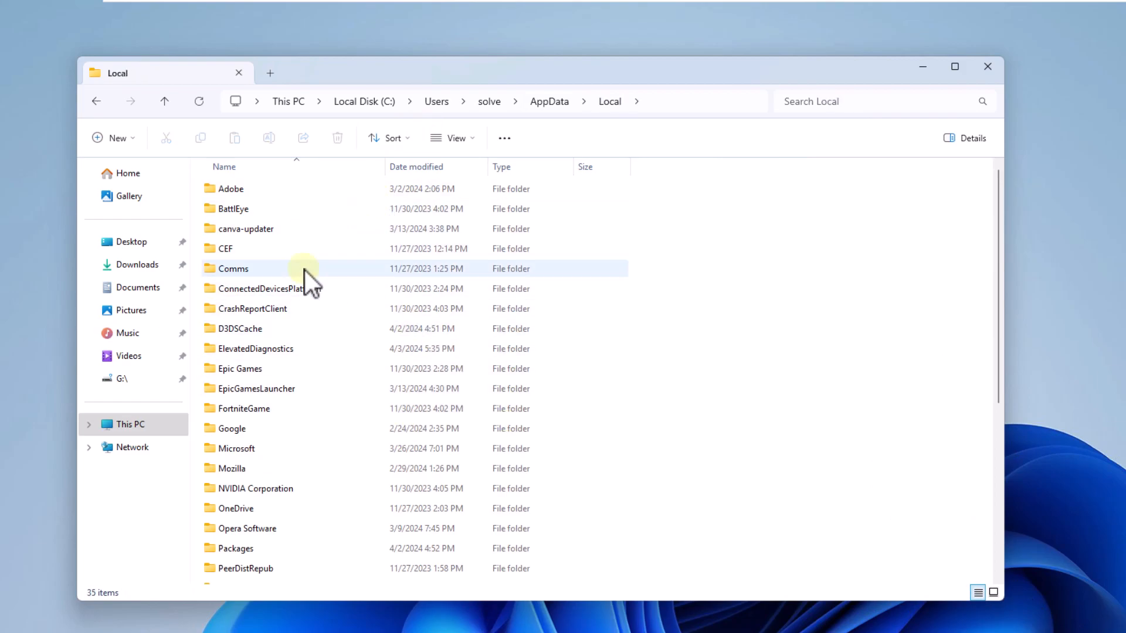
scroll("down", 3)
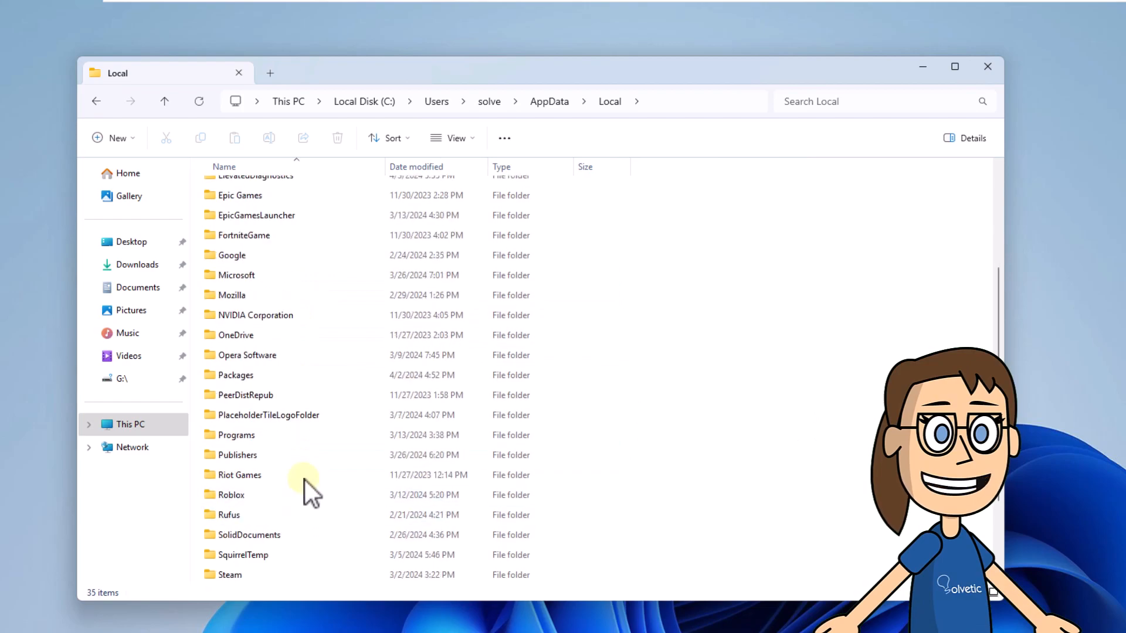
double_click(240, 475)
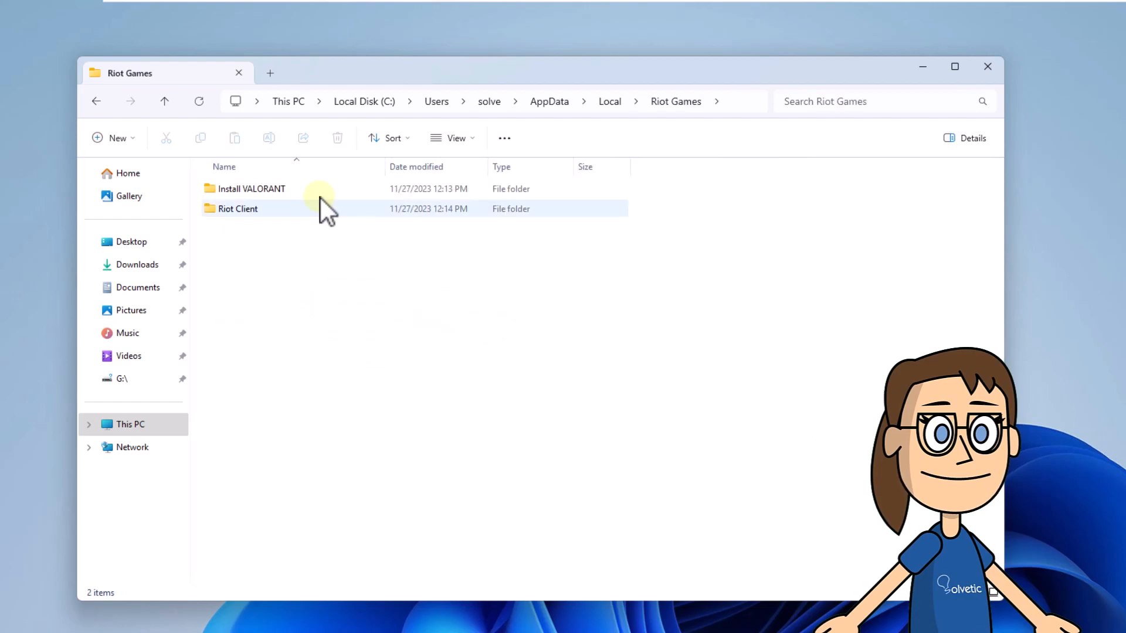
double_click(237, 209)
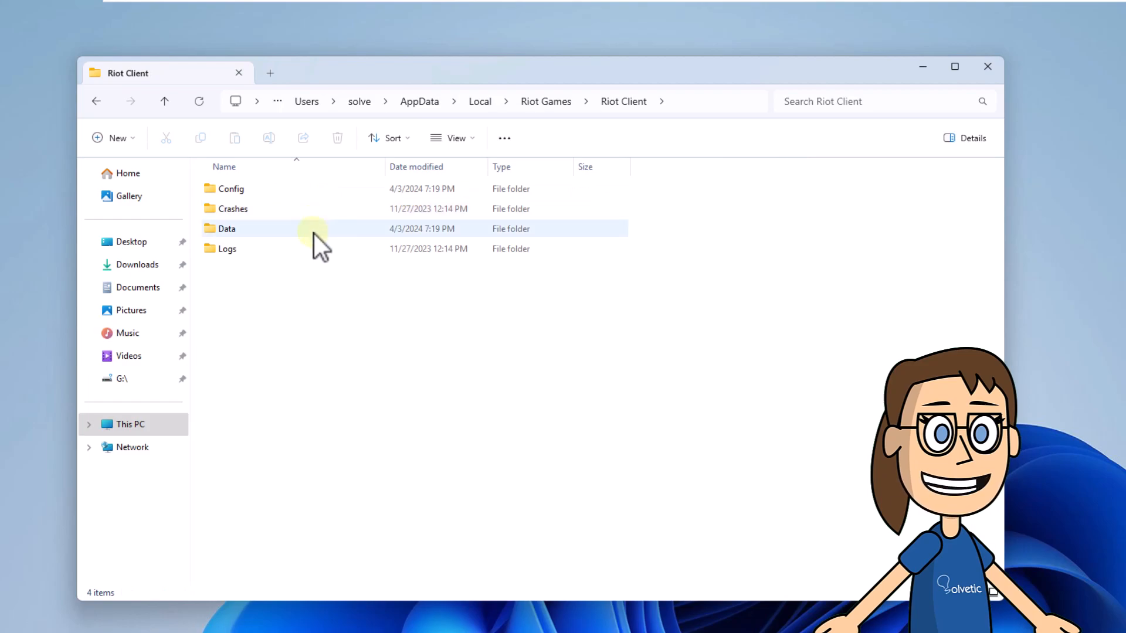
double_click(226, 229)
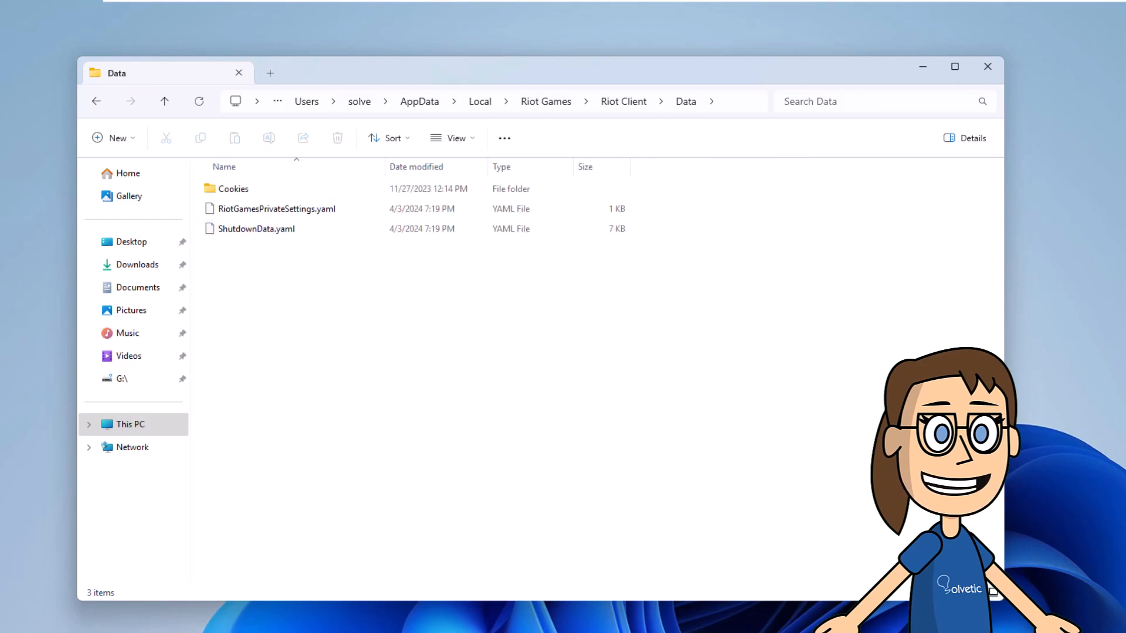
Step: Rename RiotGamesPrivateSettings.yaml to RiotGamesPrivateSettings.yaml.1, confirm the extension change and close Explorer
left_click(276, 209)
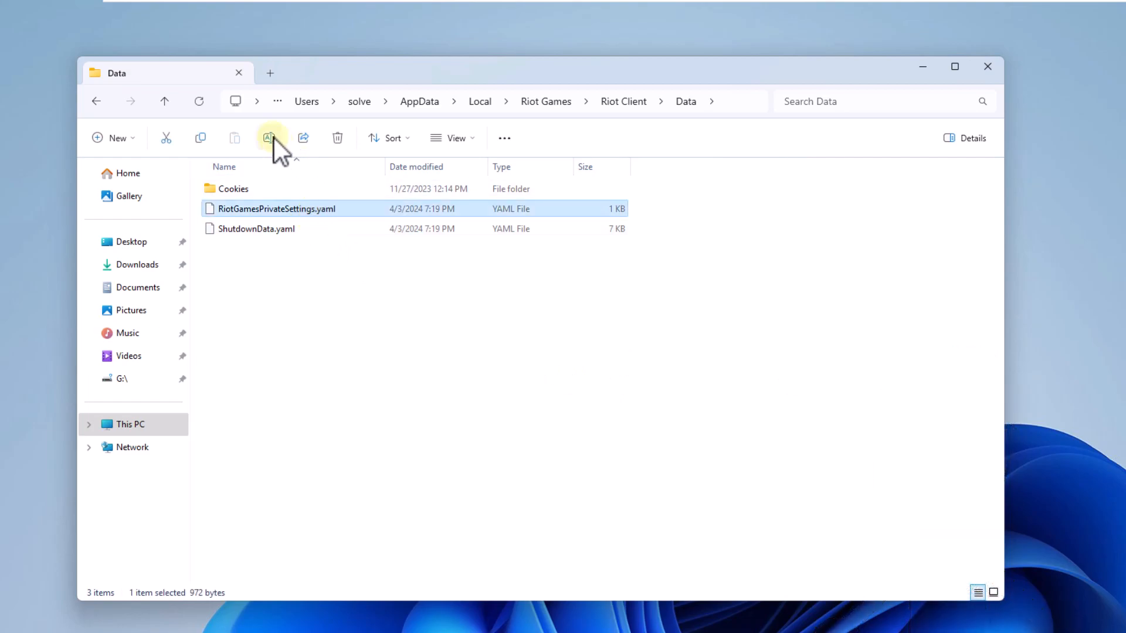
left_click(269, 138)
type(".1")
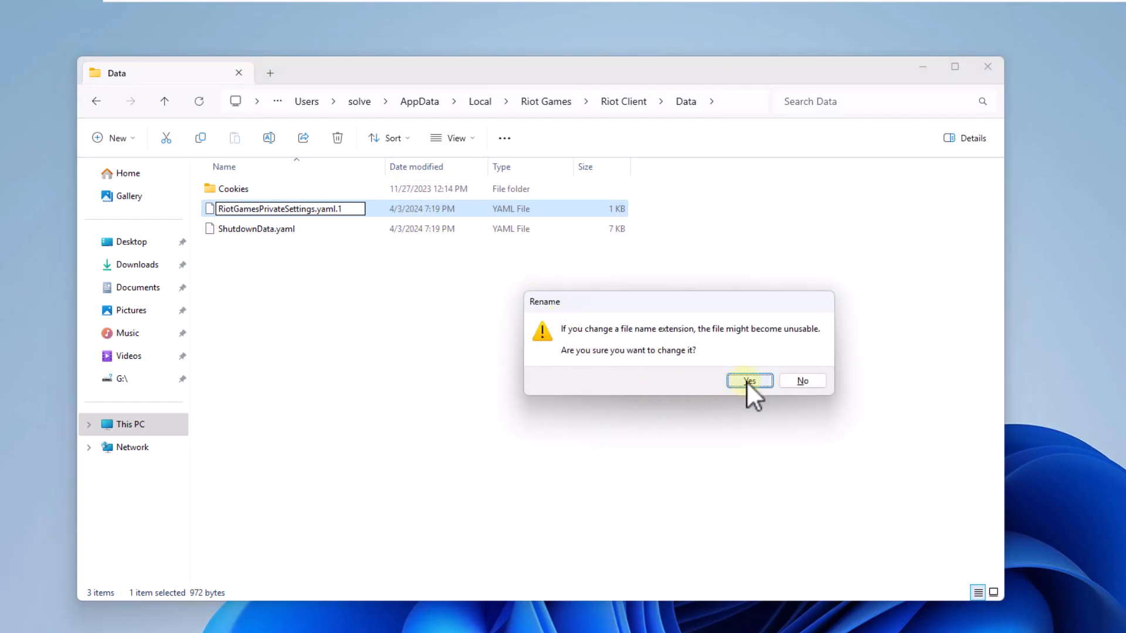
left_click(750, 380)
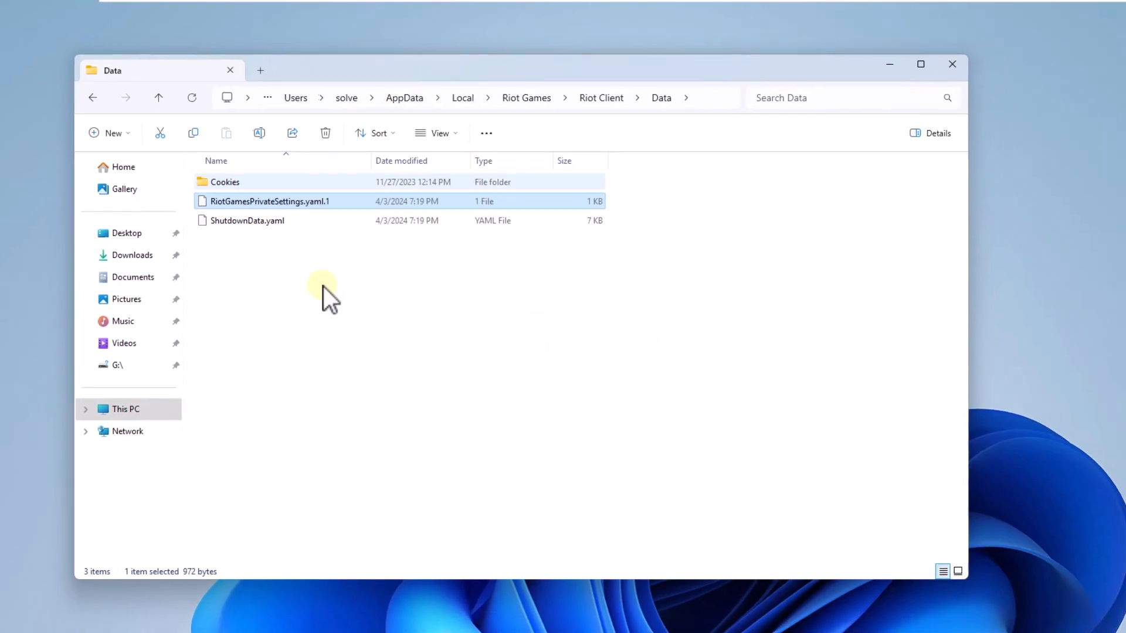
left_click(952, 64)
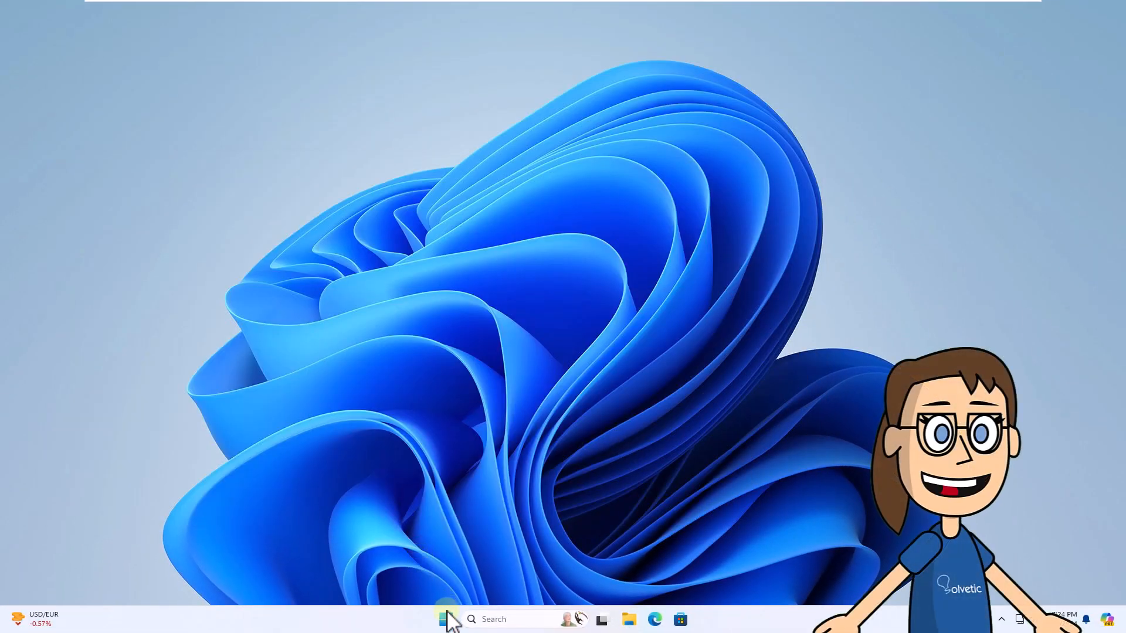
Step: Run an automatic driver update check on the VMware SVGA 3D adapter, confirm it is up to date, and close Device Manager
right_click(446, 619)
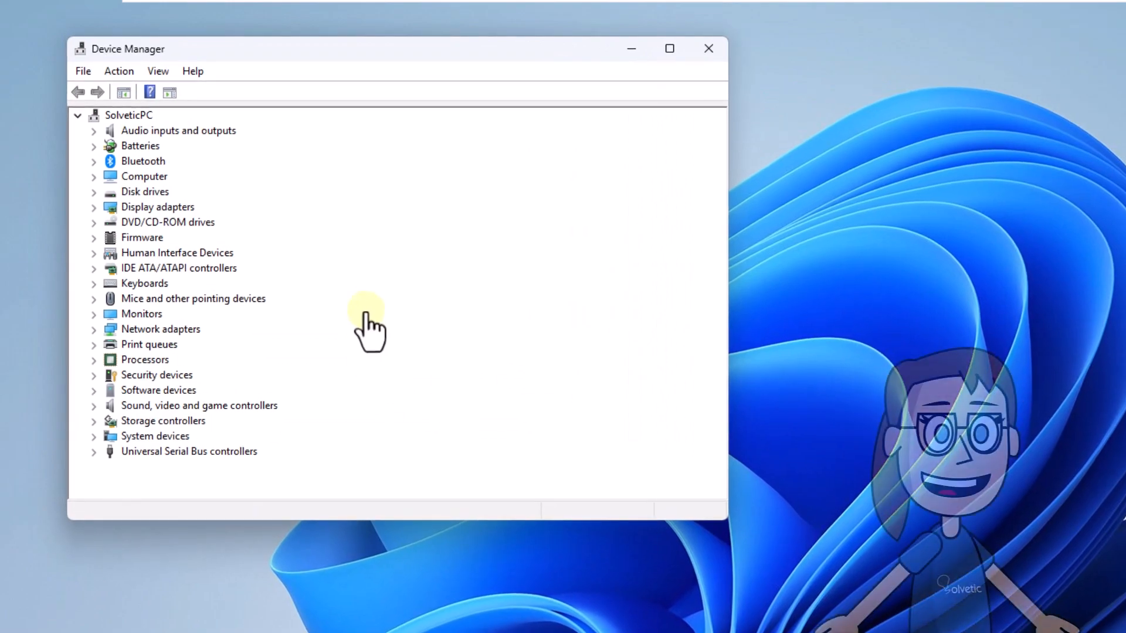
left_click(94, 207)
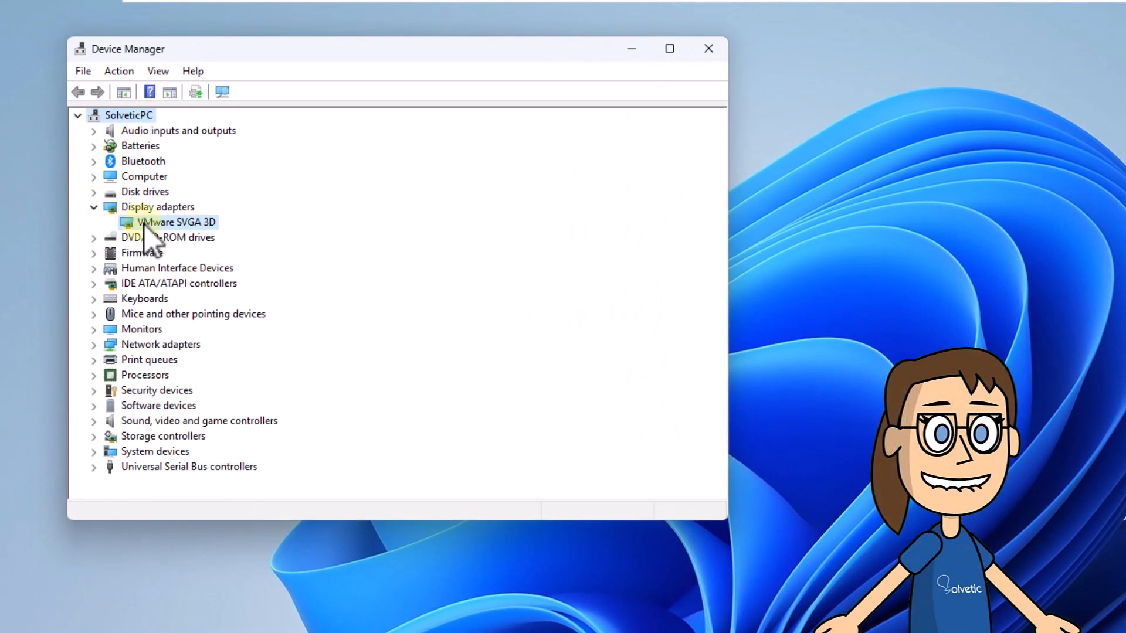
right_click(174, 221)
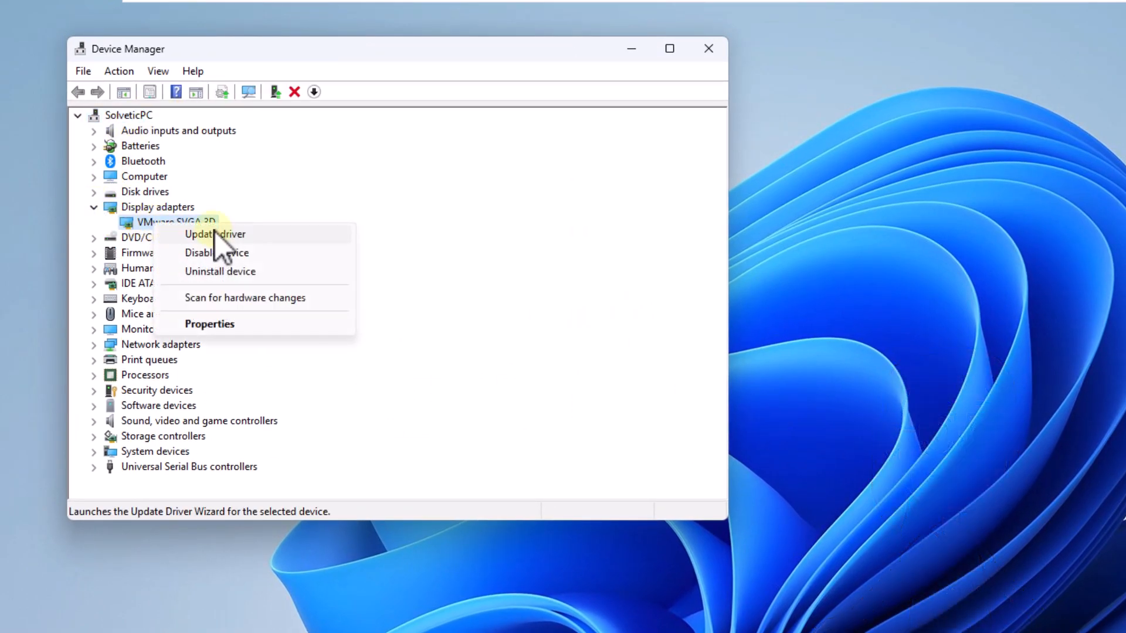
left_click(214, 234)
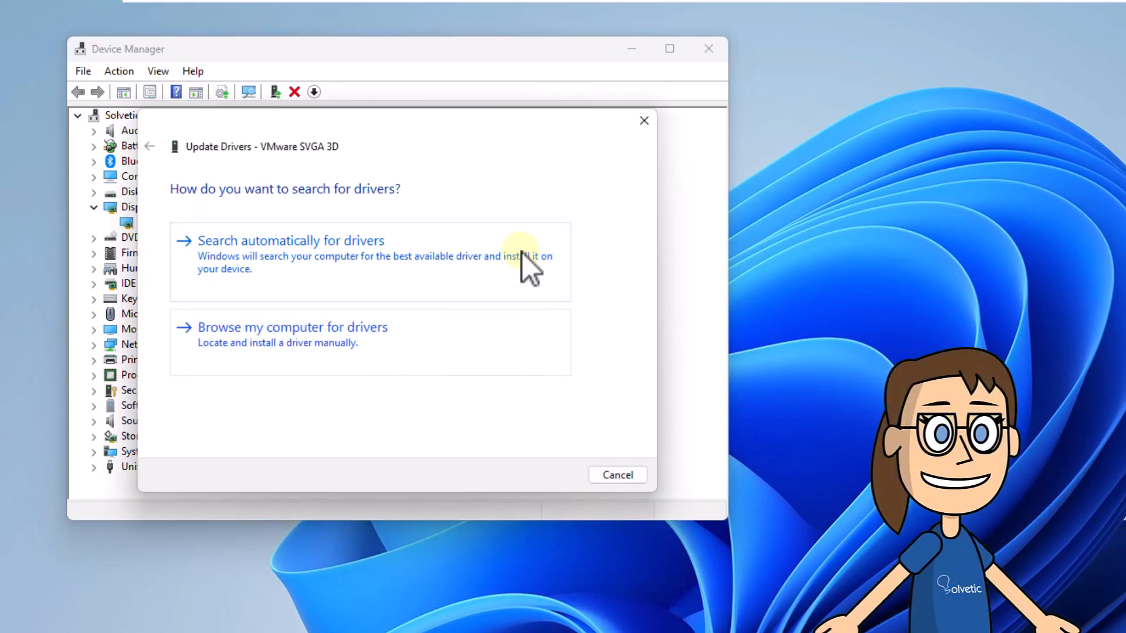
left_click(291, 241)
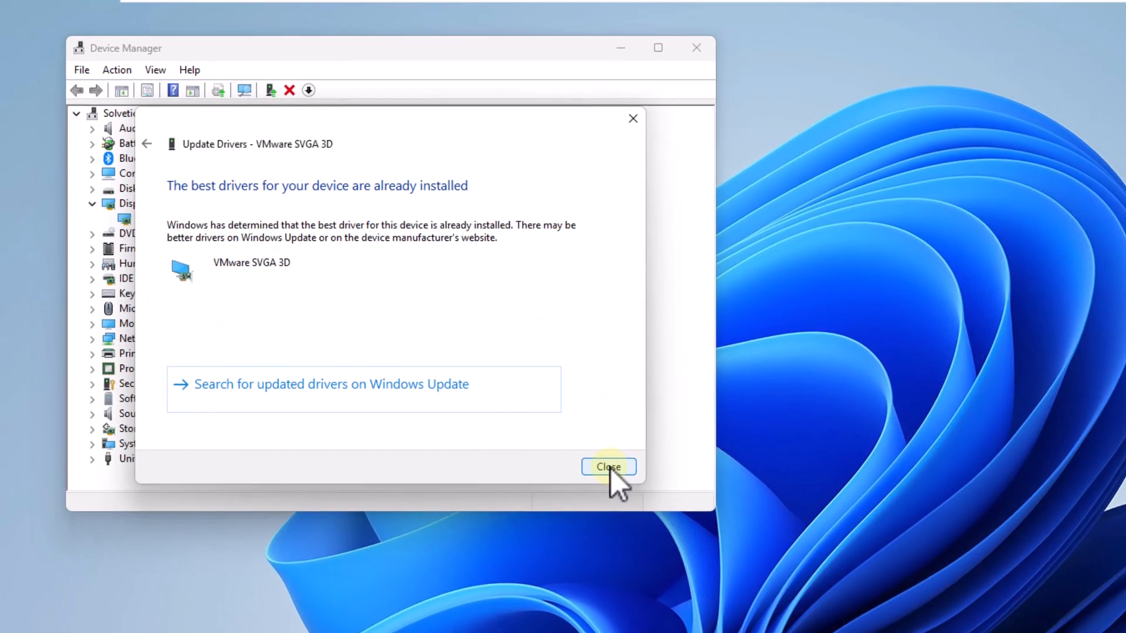
left_click(607, 467)
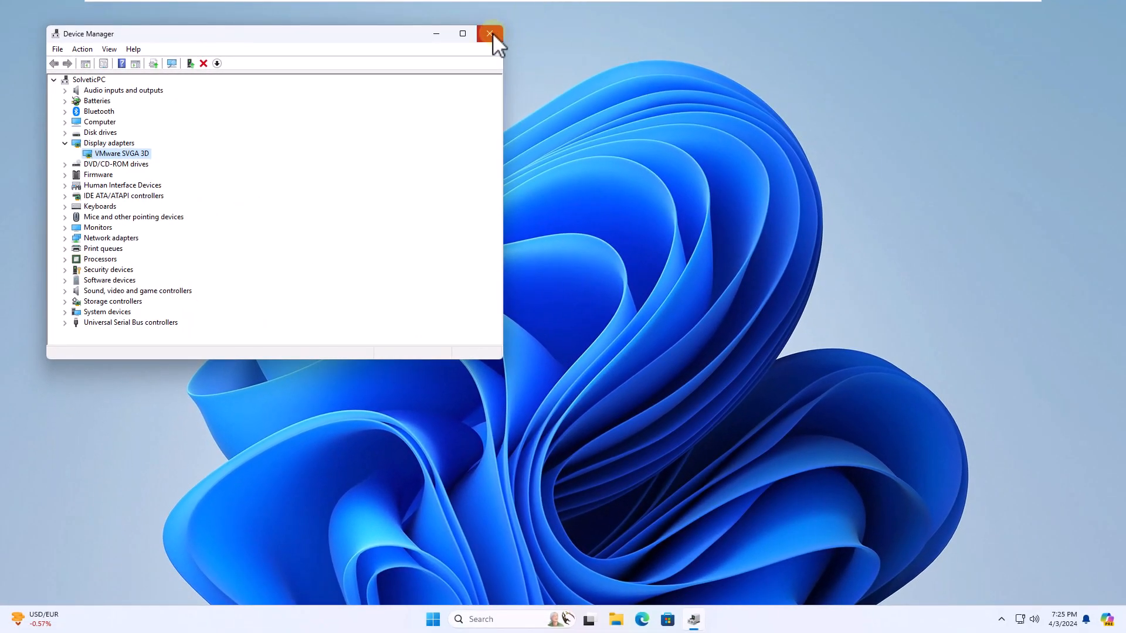
left_click(490, 34)
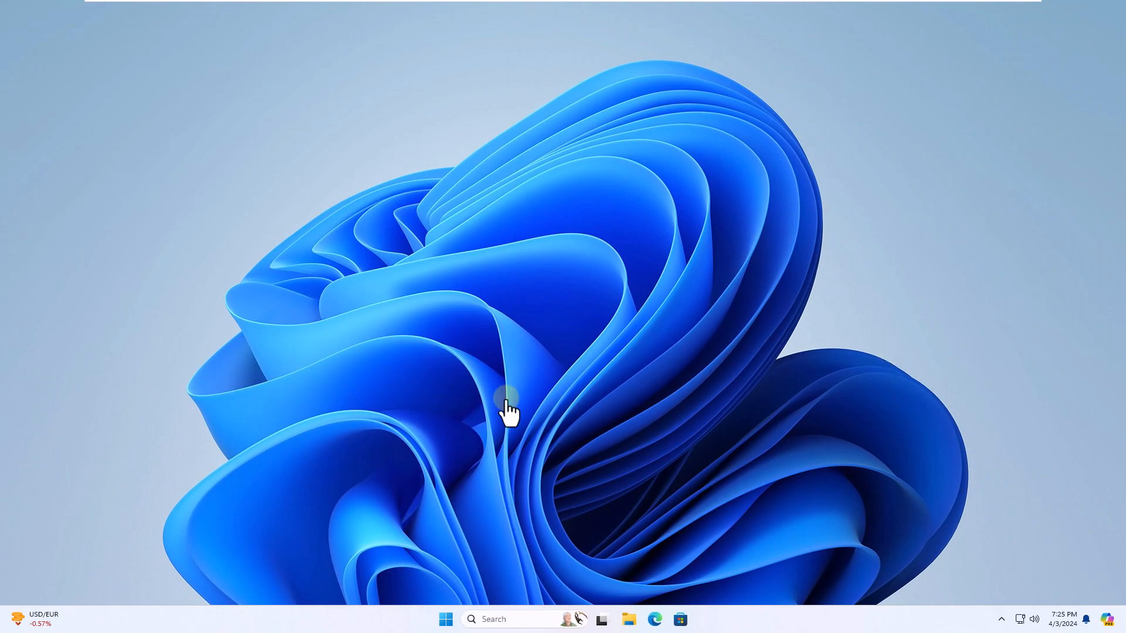
Step: Reach the System page of Windows Settings from the Start menu
left_click(446, 619)
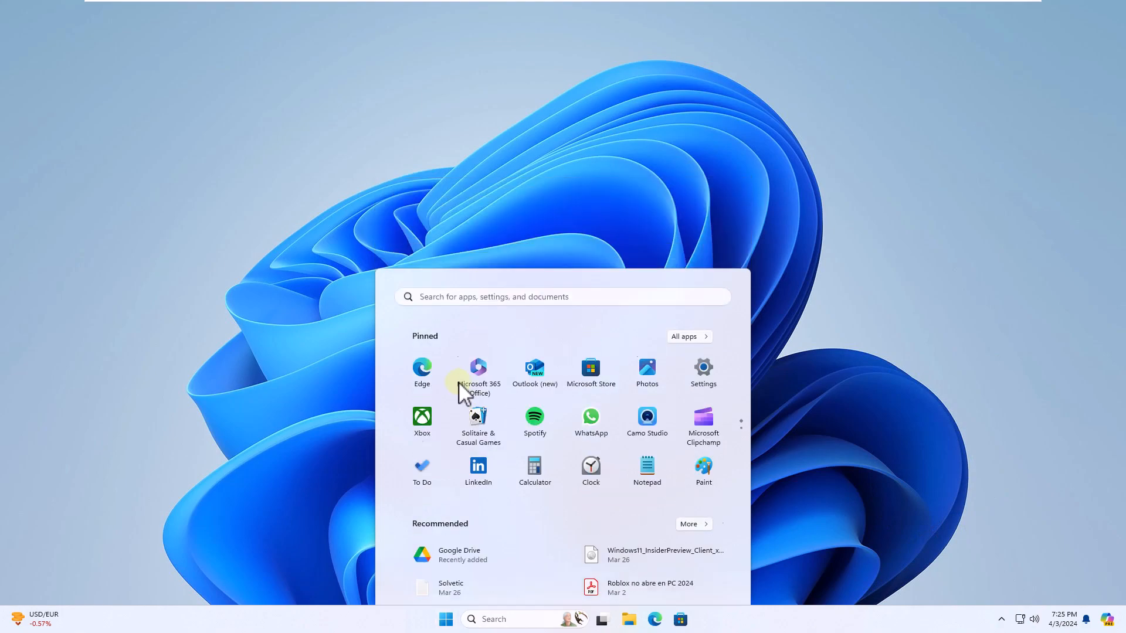
left_click(702, 368)
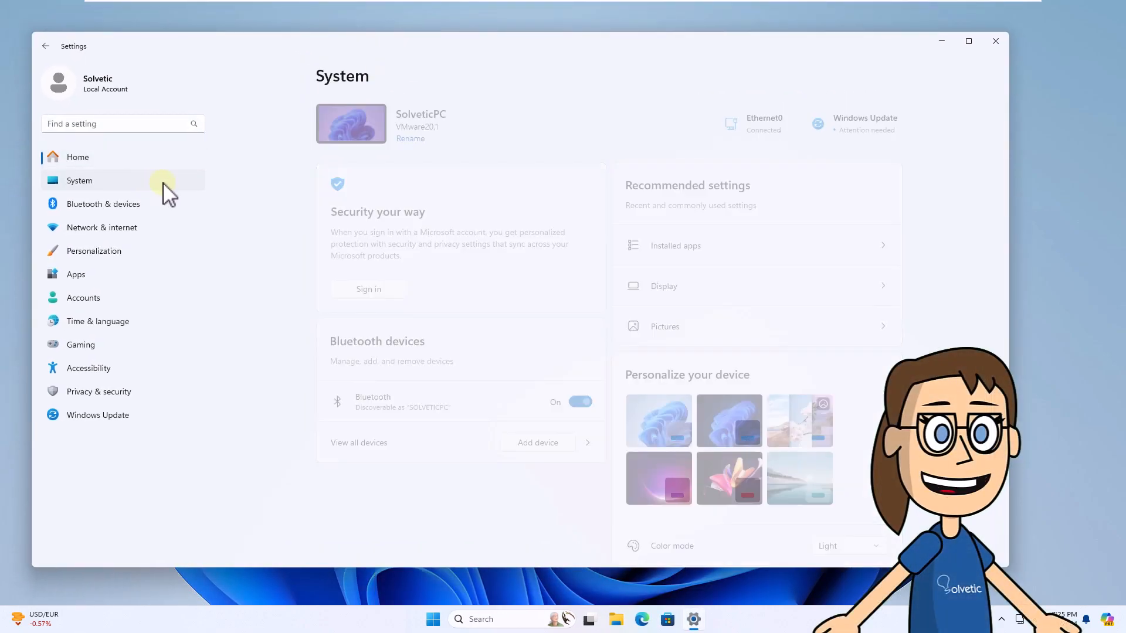
left_click(79, 181)
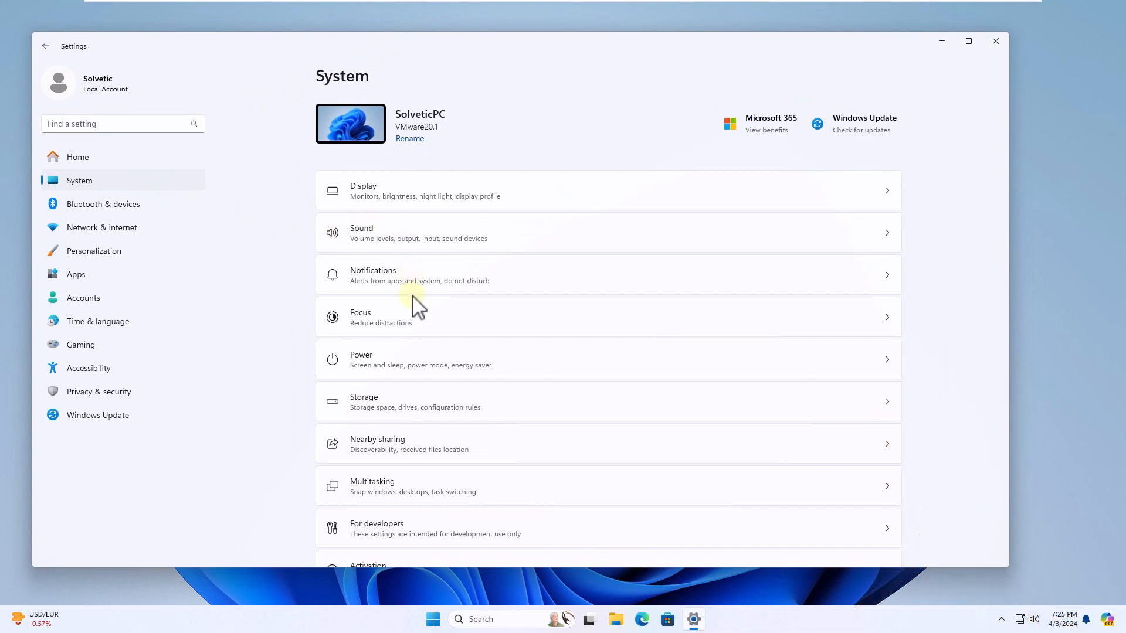
mouse_move(508, 204)
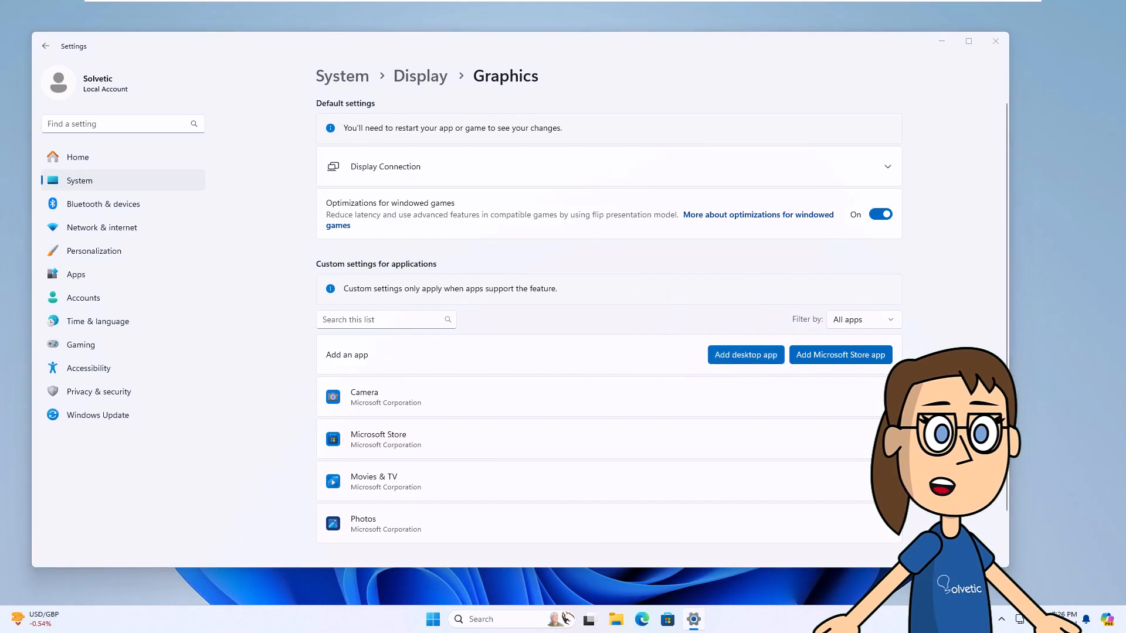
Step: Add RiotClientServices from C:\Riot Games\Riot Client to the custom graphics apps list
left_click(745, 354)
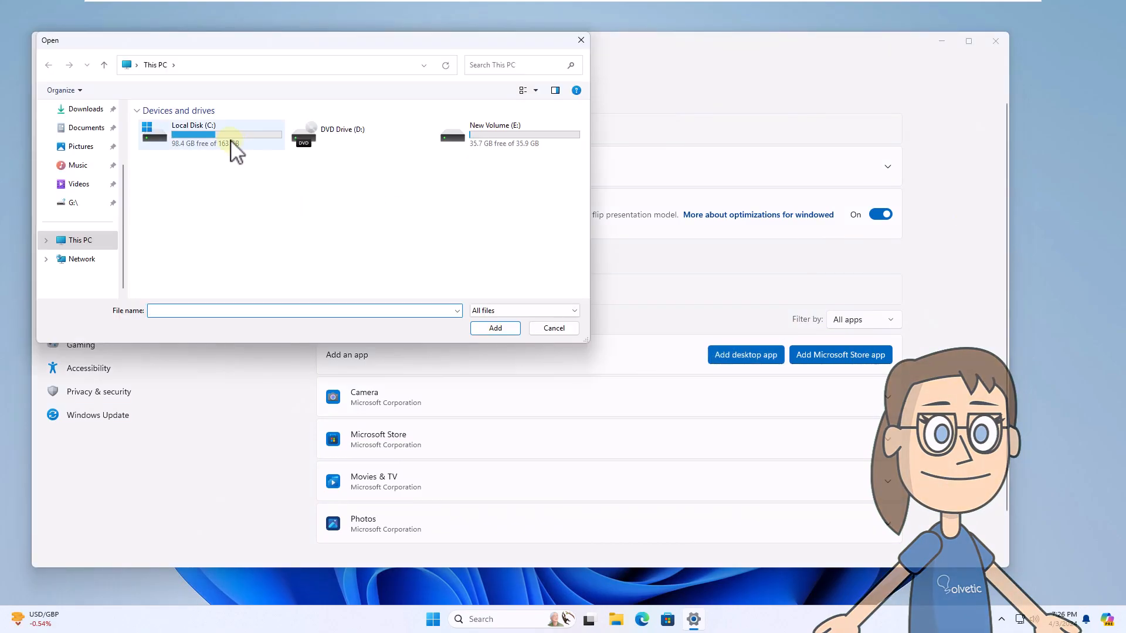
double_click(192, 133)
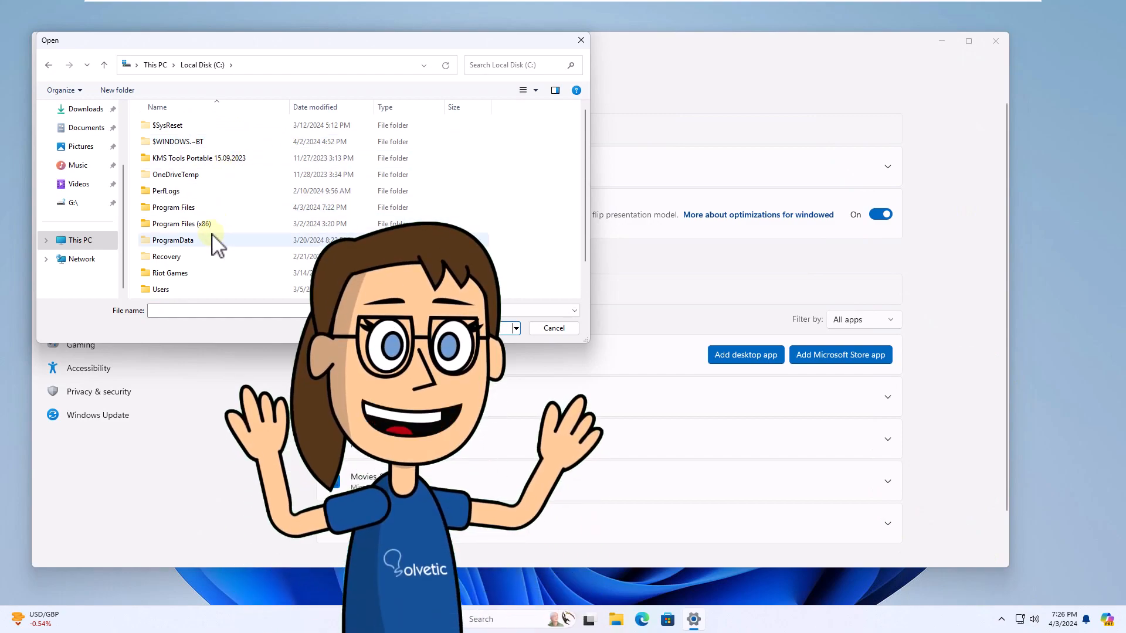
double_click(169, 273)
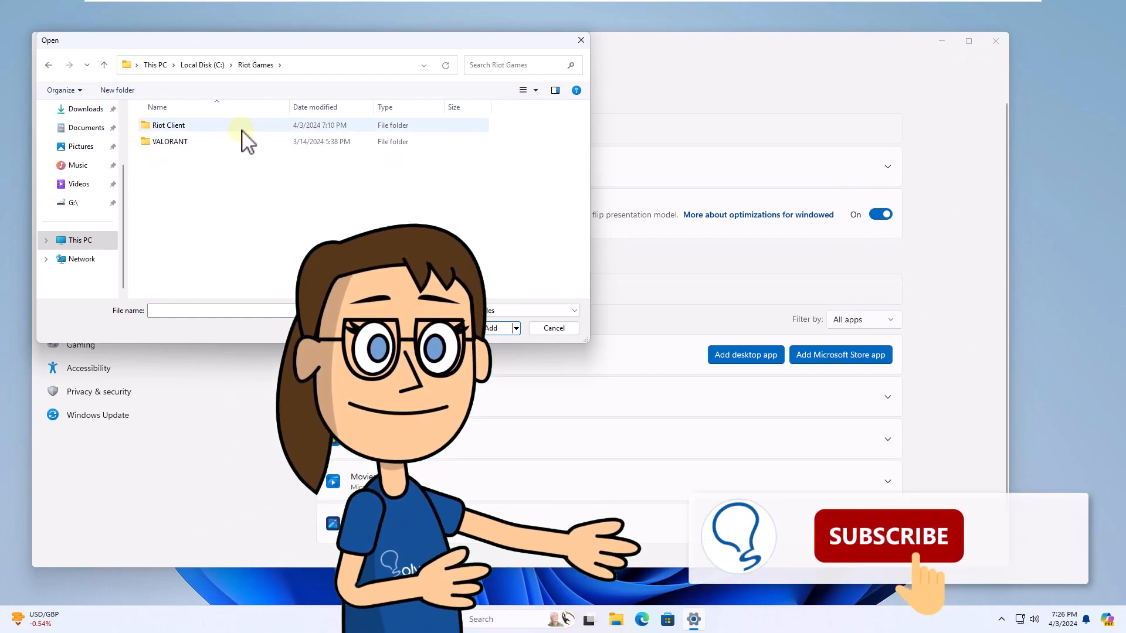
double_click(168, 126)
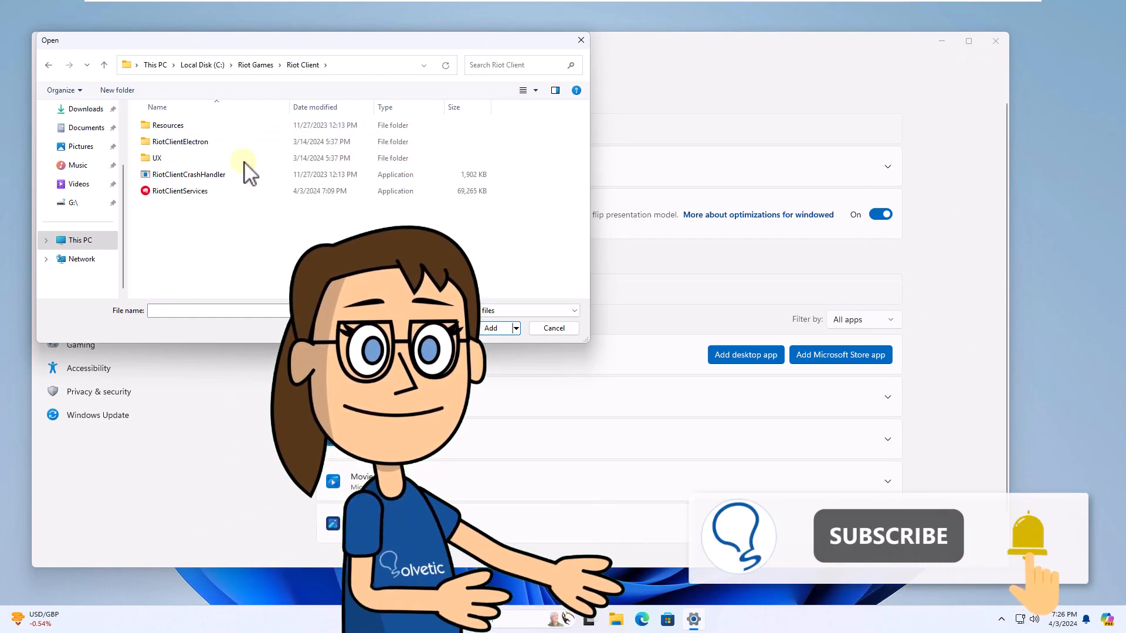
left_click(181, 190)
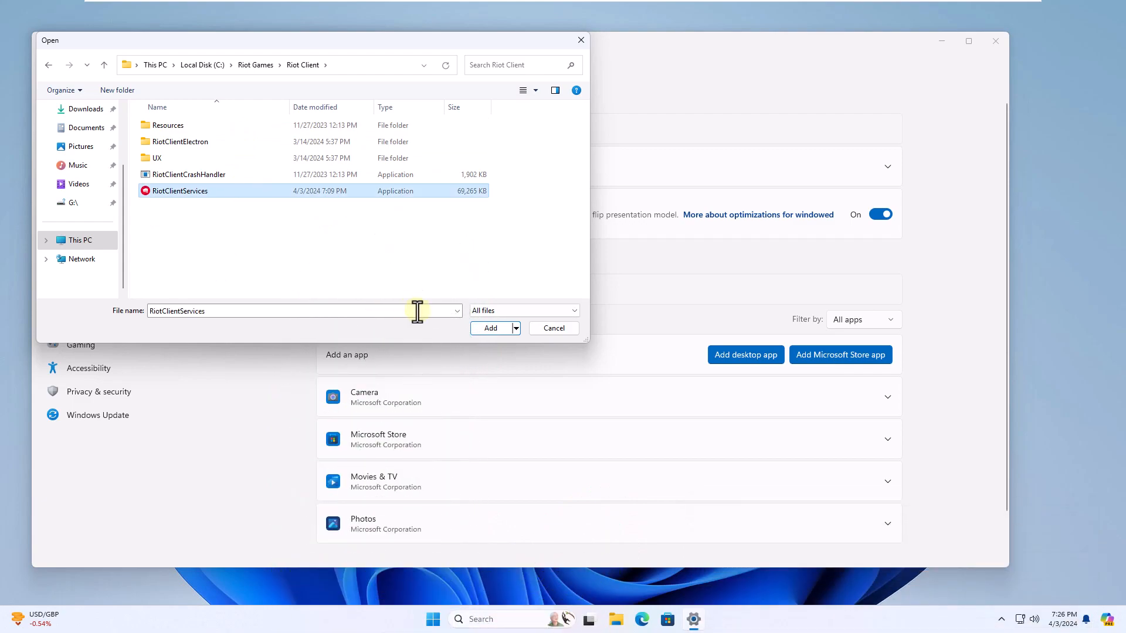
left_click(490, 329)
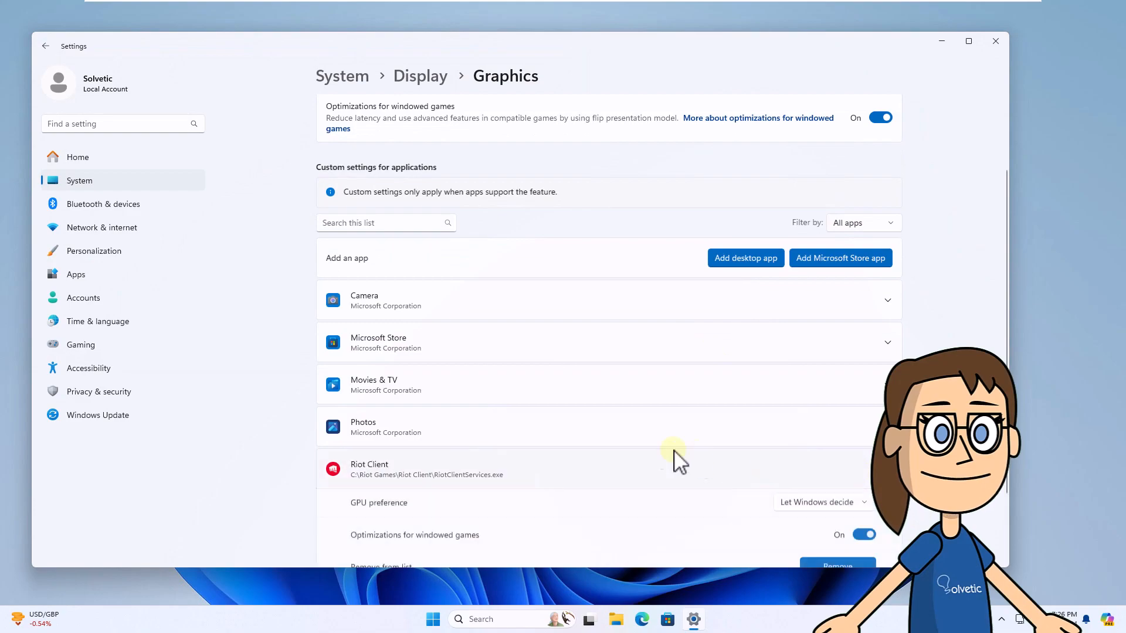
Step: Set Riot Client's GPU preference to High Performance and close Settings
left_click(823, 502)
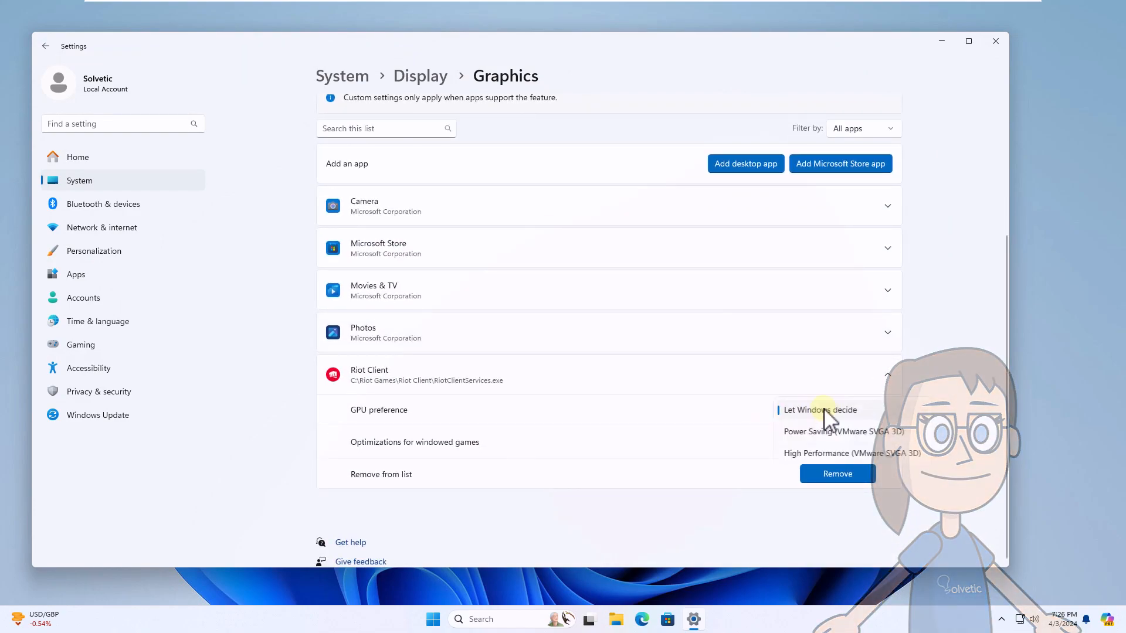
left_click(856, 453)
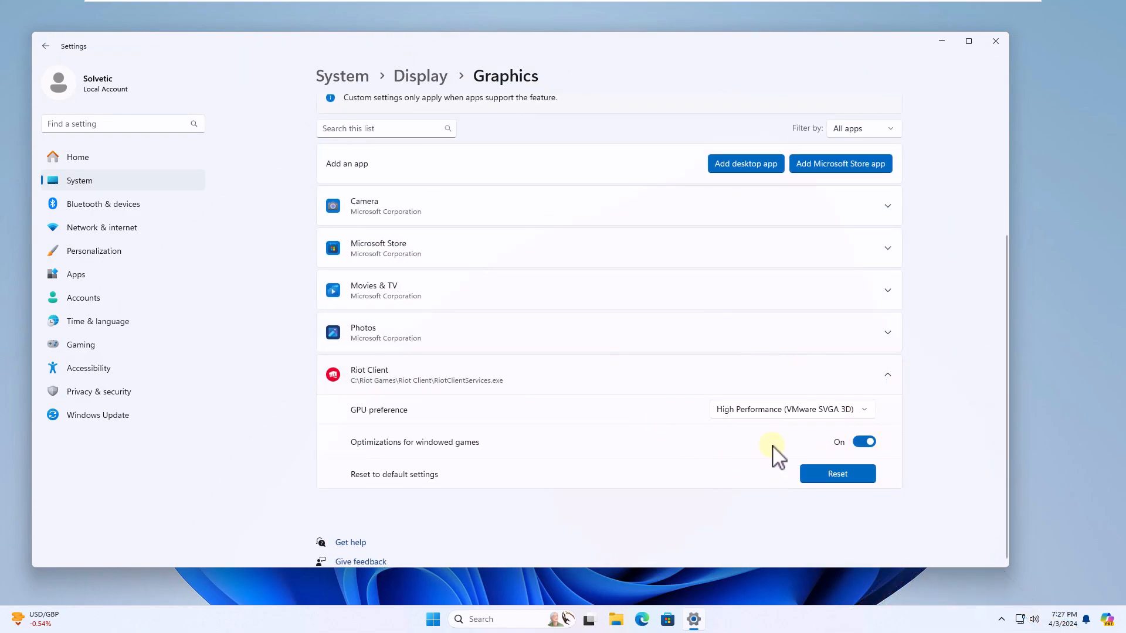
mouse_move(692, 495)
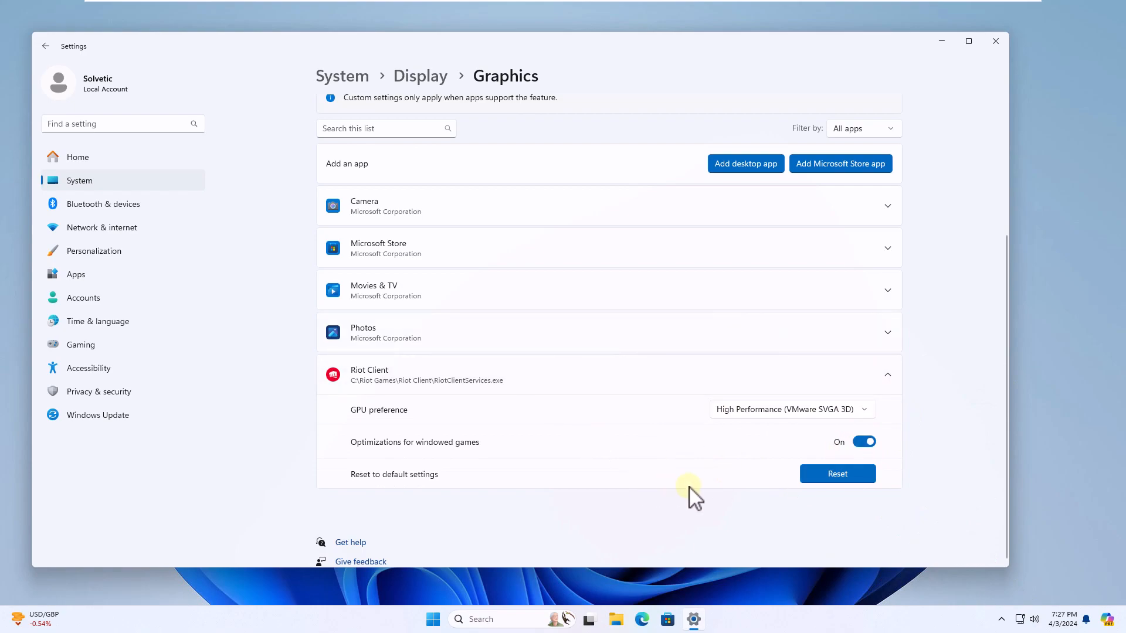
left_click(995, 41)
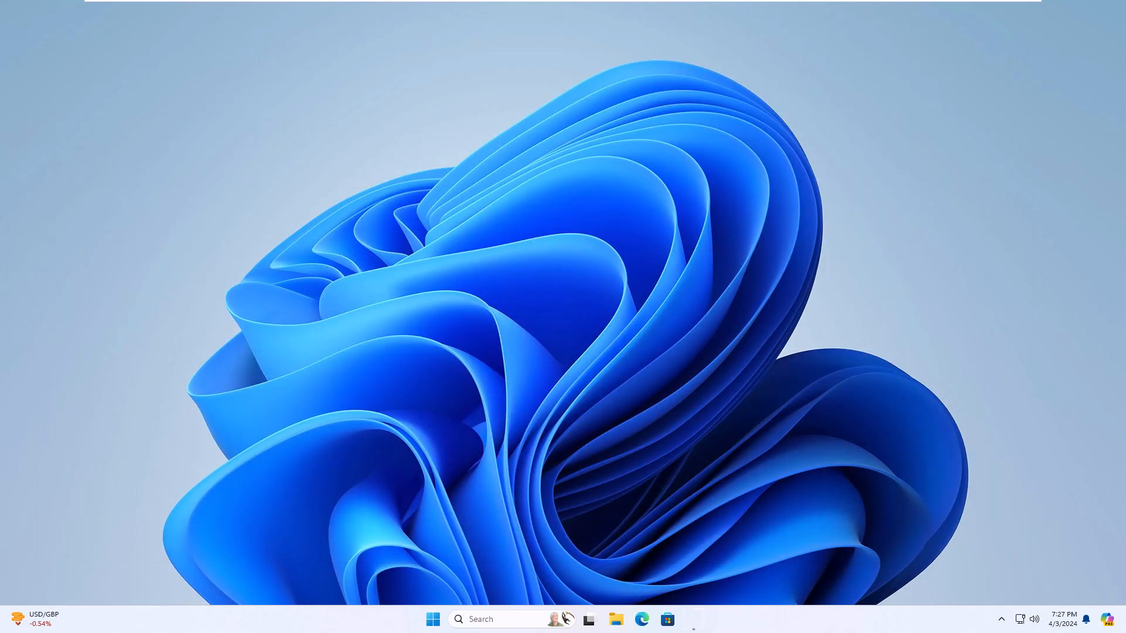